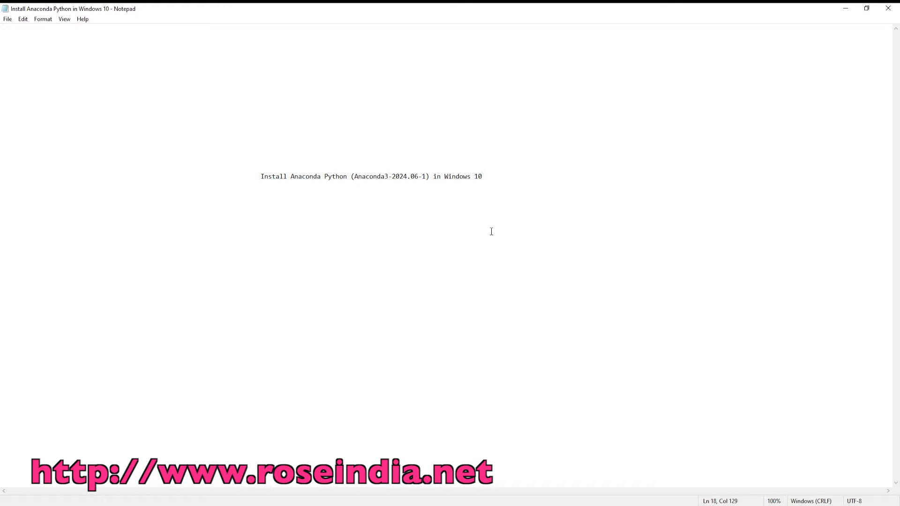
# - Append "/11" after "Windows 10" in the Notepad title line
pyautogui.click(482, 176)
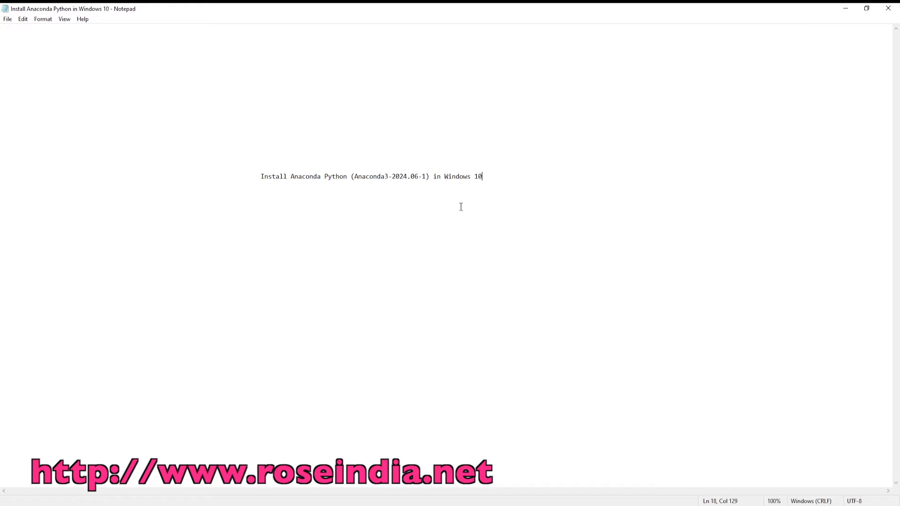
pyautogui.moveTo(514, 186)
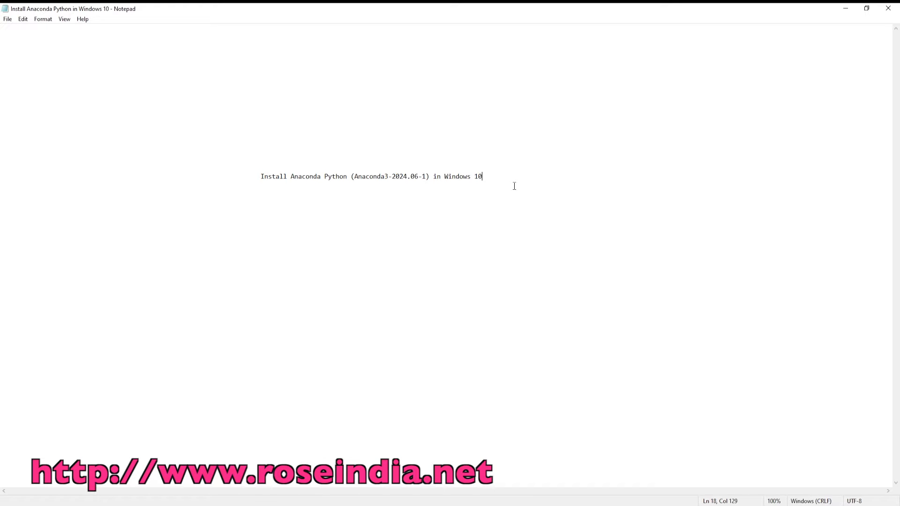
pyautogui.write('/')
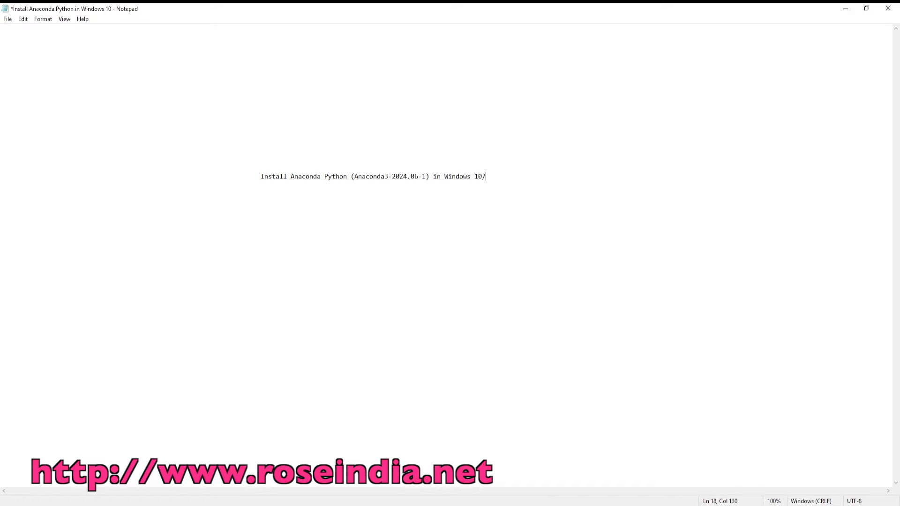
pyautogui.write('11')
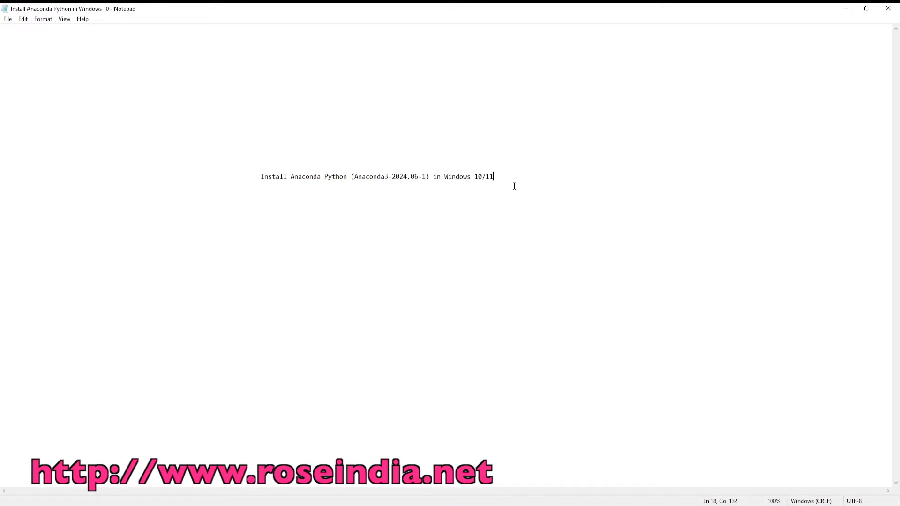
pyautogui.moveTo(386, 182)
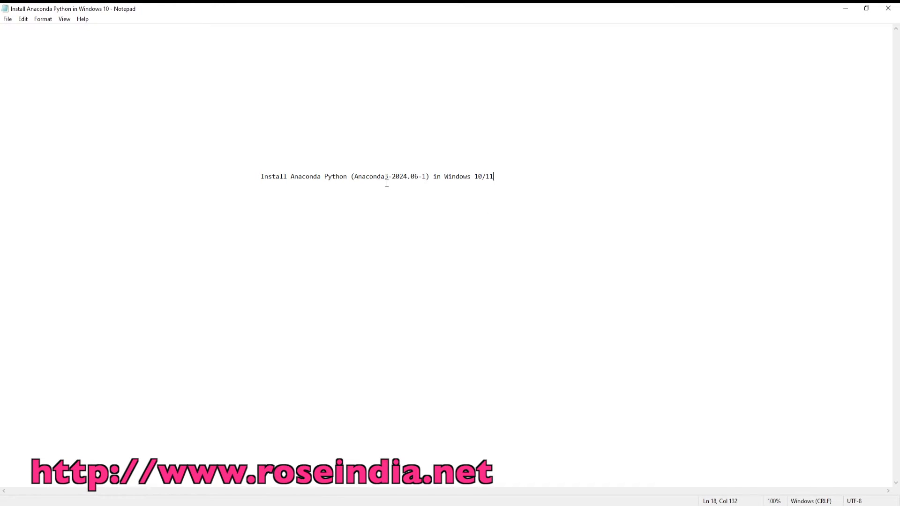
pyautogui.moveTo(406, 184)
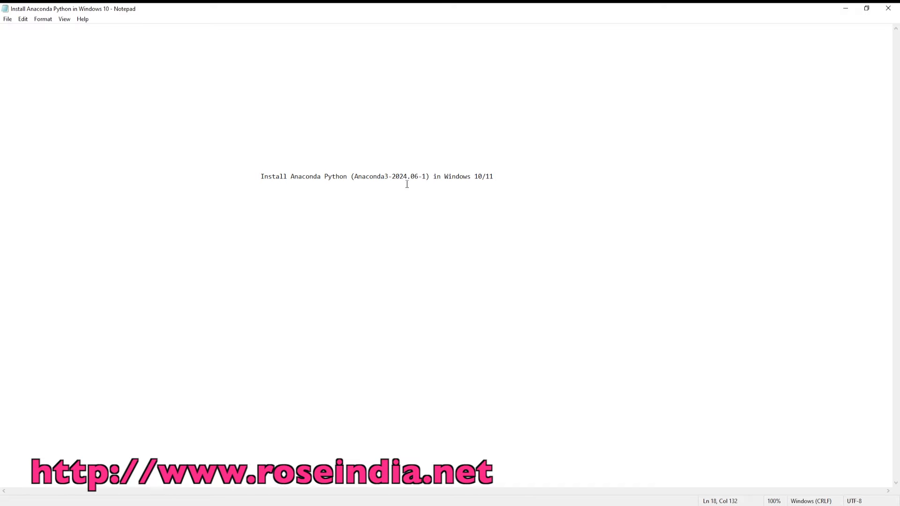
pyautogui.click(494, 176)
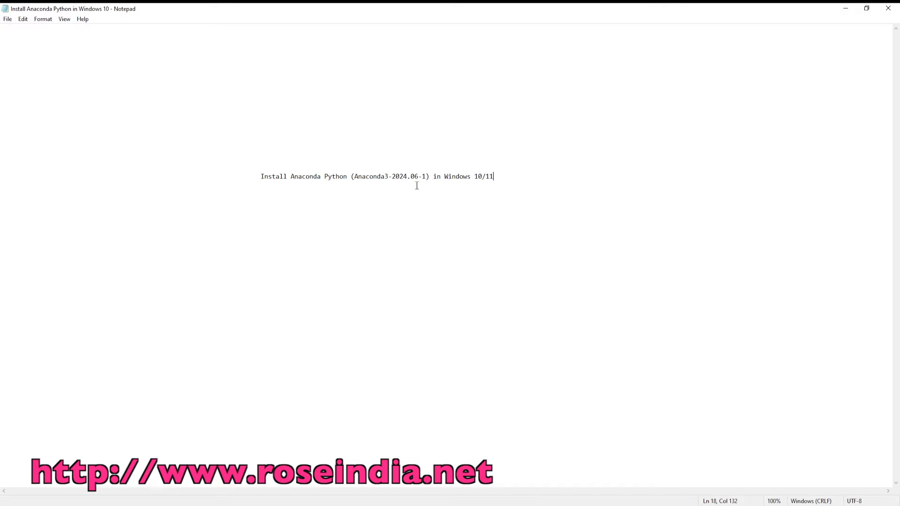
pyautogui.moveTo(481, 198)
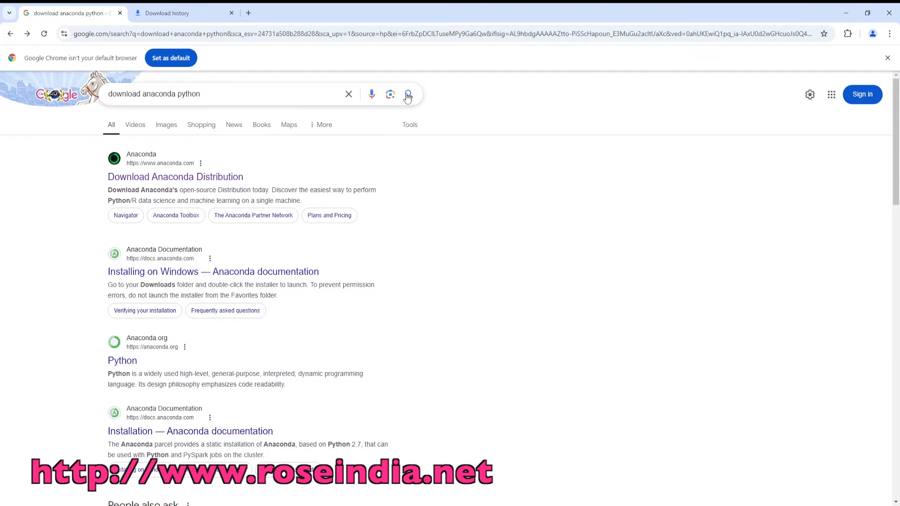
# - Search "download anaconda python" and open the Download Anaconda Distribution result
pyautogui.click(408, 94)
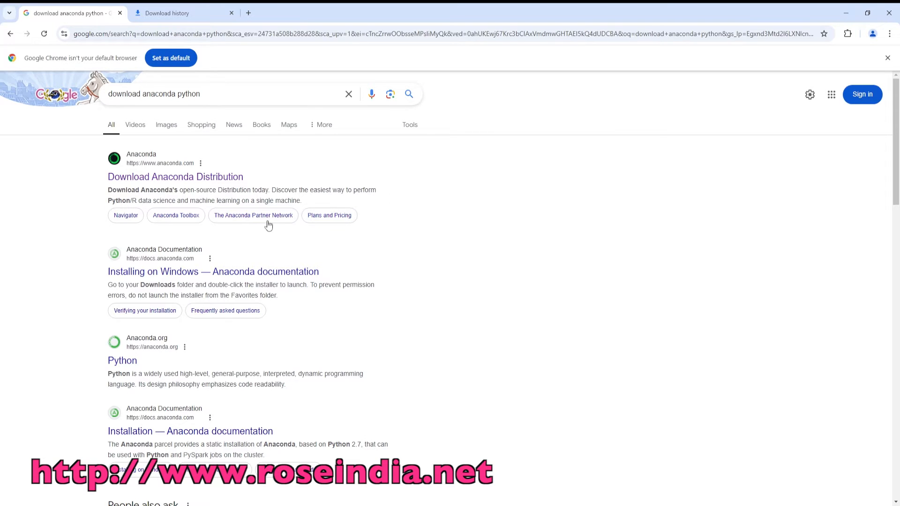
pyautogui.moveTo(175, 177)
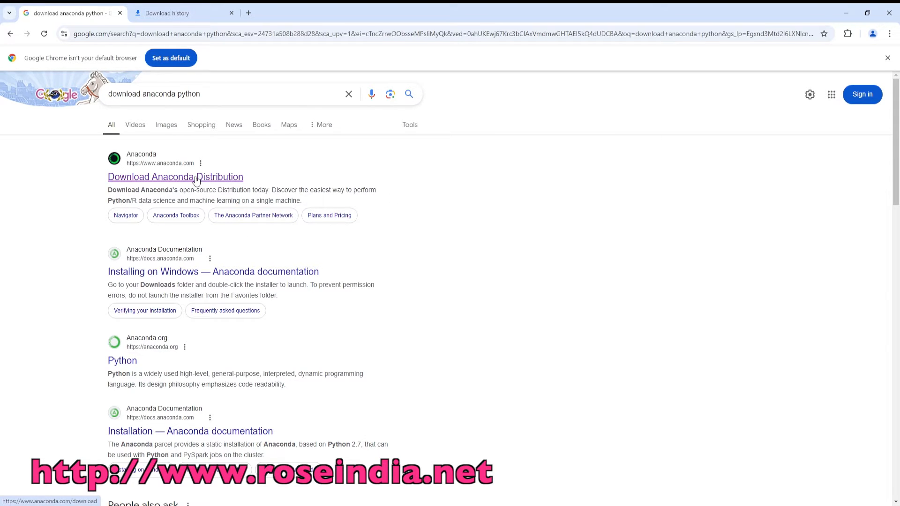
pyautogui.click(175, 177)
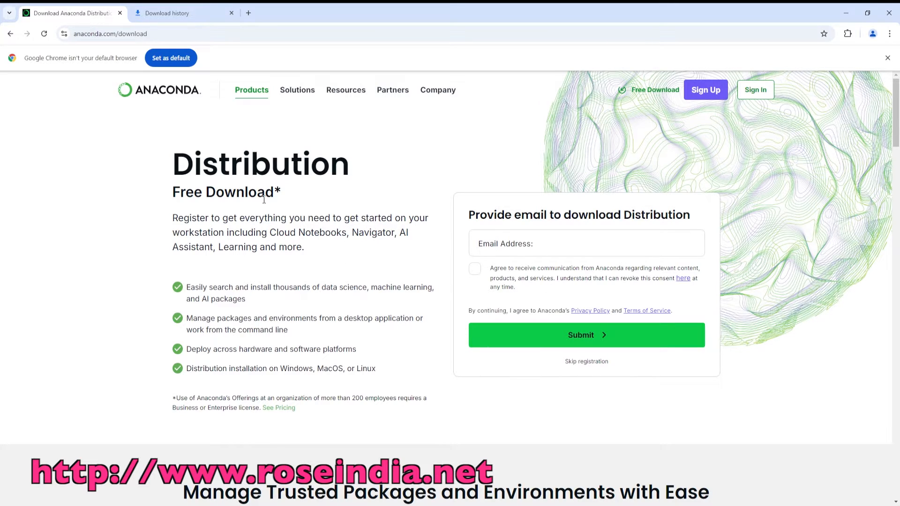
# - Click into the email registration form, then browse the download page's lower sections and return
pyautogui.click(585, 243)
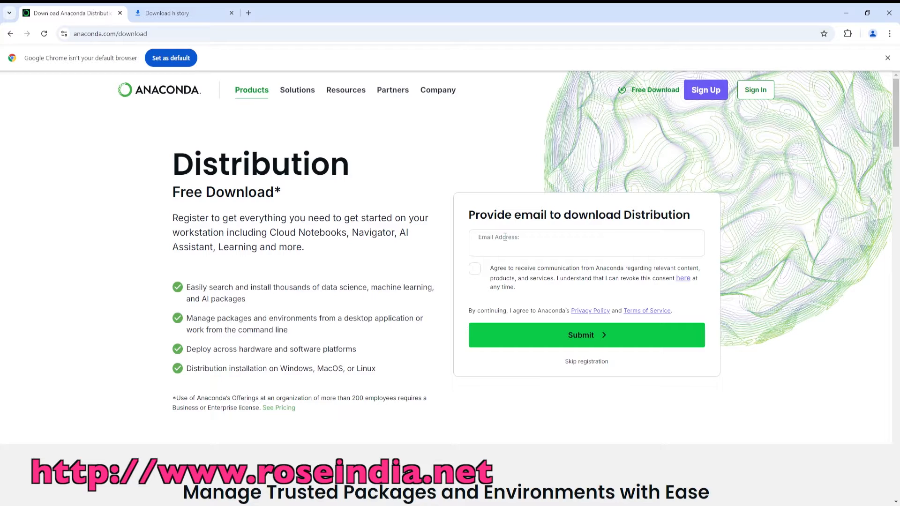
pyautogui.click(586, 248)
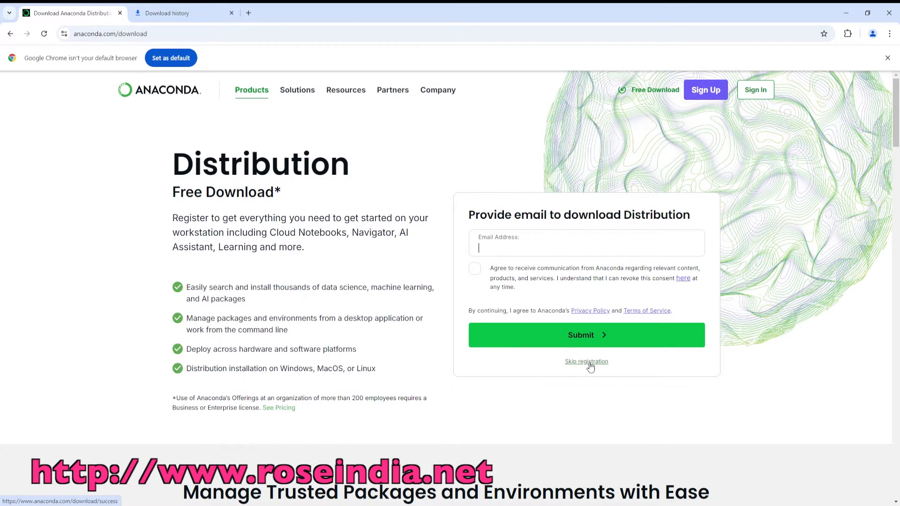
pyautogui.moveTo(181, 184)
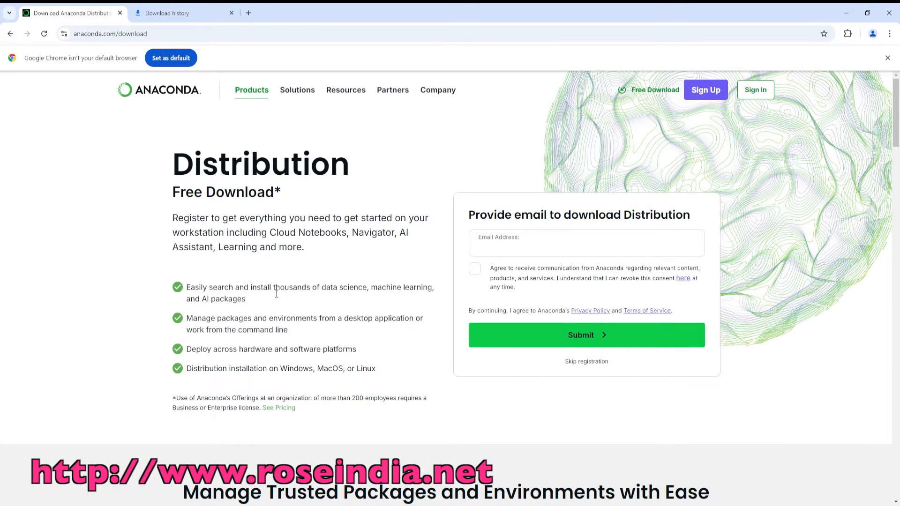
pyautogui.scroll(-3)
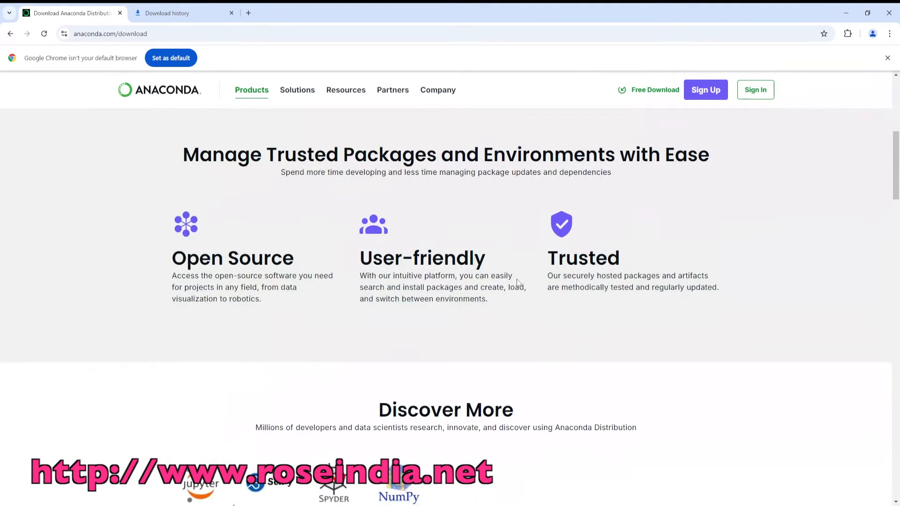
pyautogui.scroll(-3)
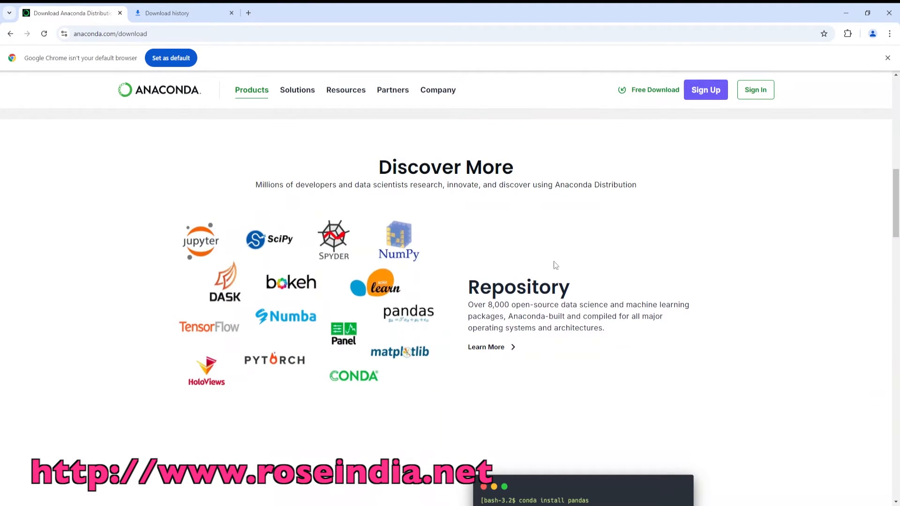
pyautogui.moveTo(593, 250)
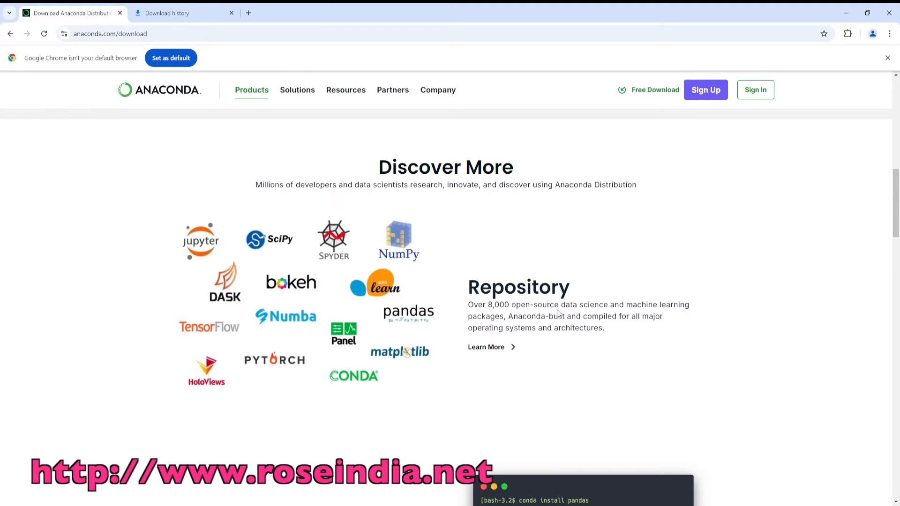
pyautogui.moveTo(679, 310)
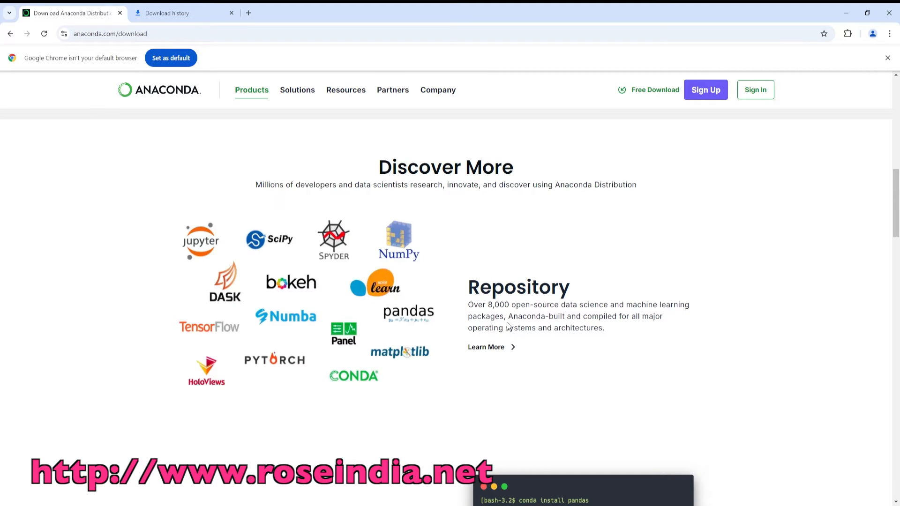
pyautogui.moveTo(657, 328)
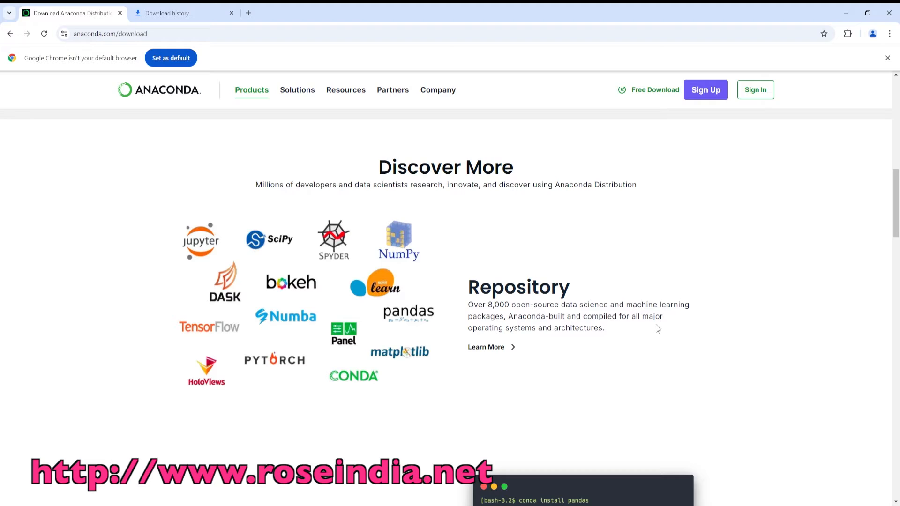
pyautogui.moveTo(648, 251)
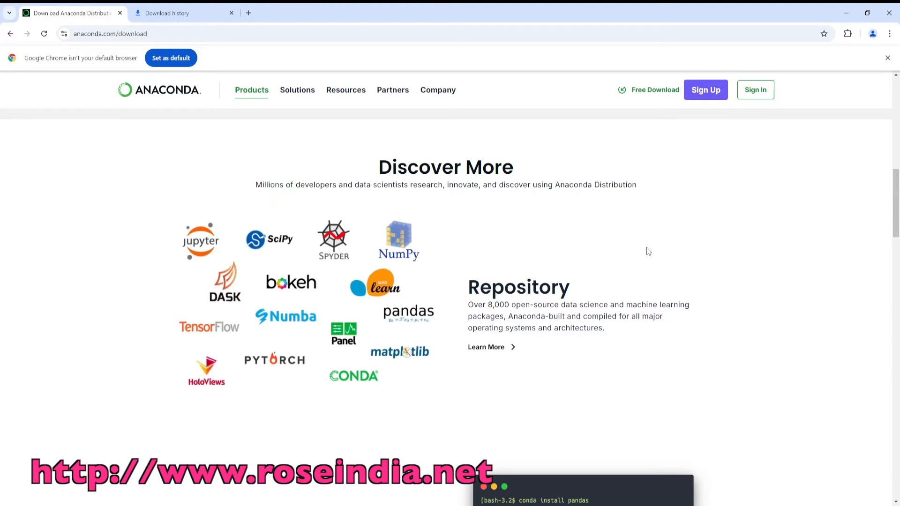
pyautogui.moveTo(598, 259)
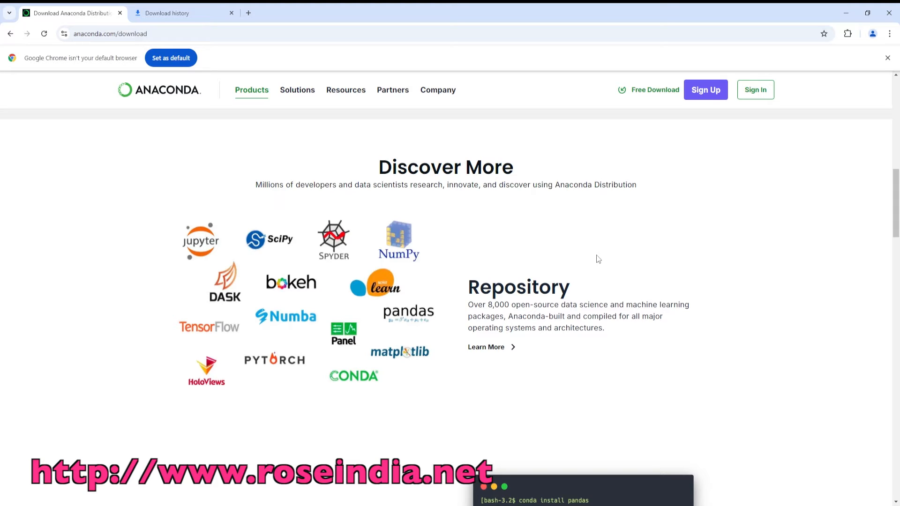
pyautogui.moveTo(466, 327)
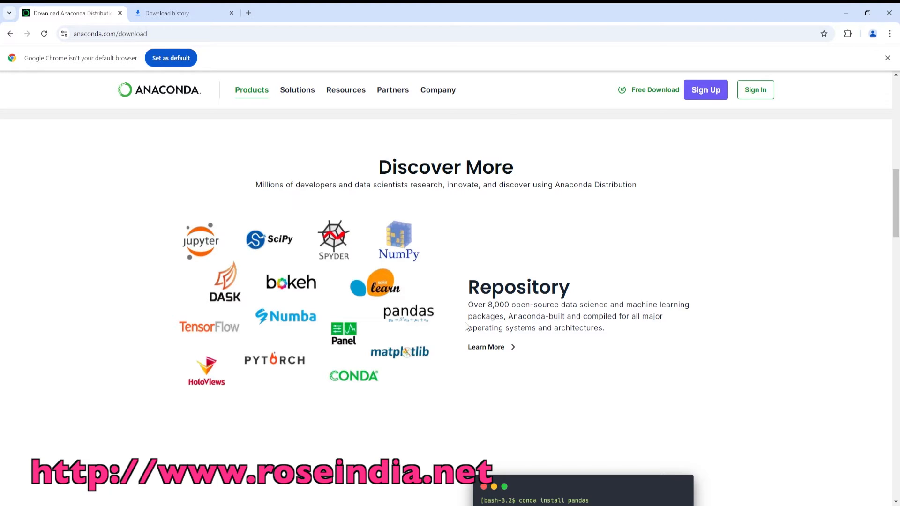
pyautogui.scroll(3)
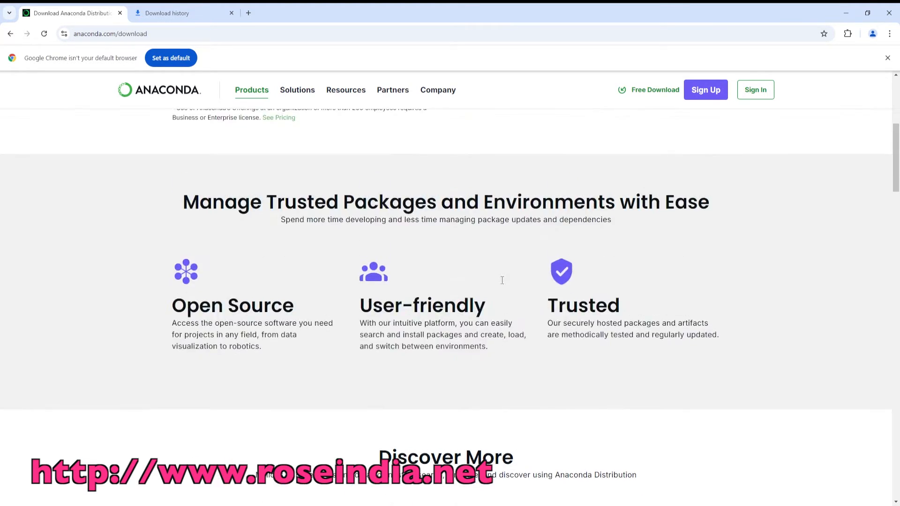
pyautogui.scroll(3)
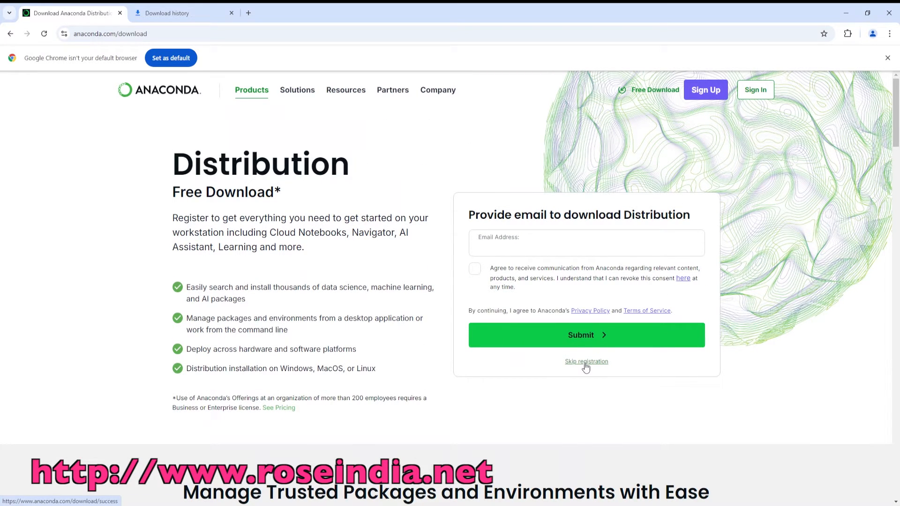
# - Skip registration and download the Windows 64-Bit Graphical Installer (912.3M)
pyautogui.click(586, 361)
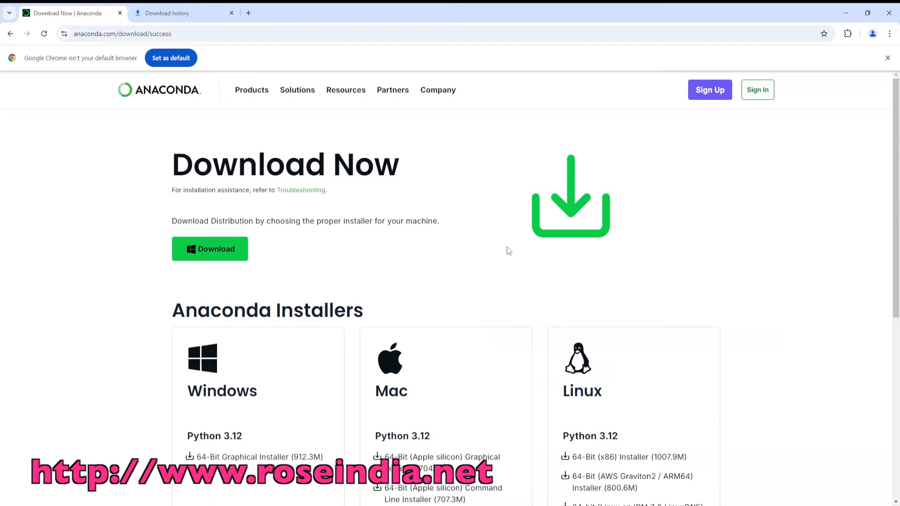
pyautogui.scroll(-3)
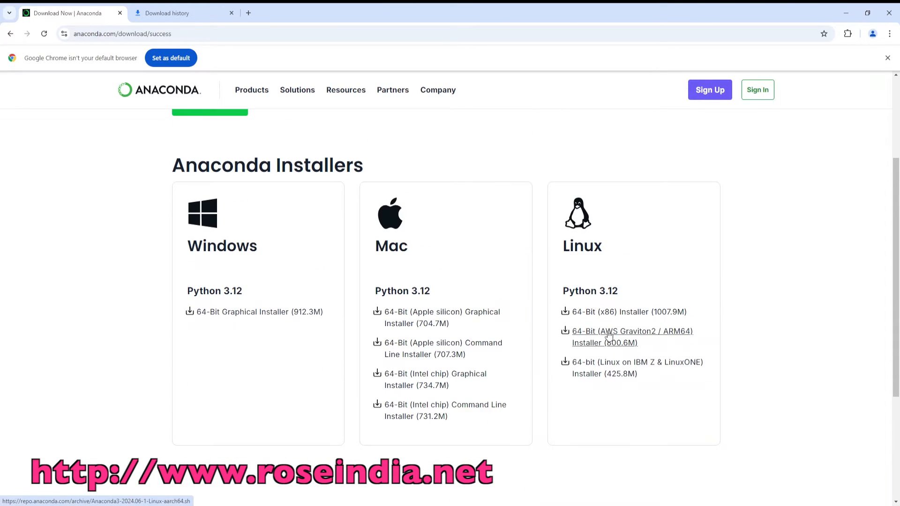
pyautogui.scroll(3)
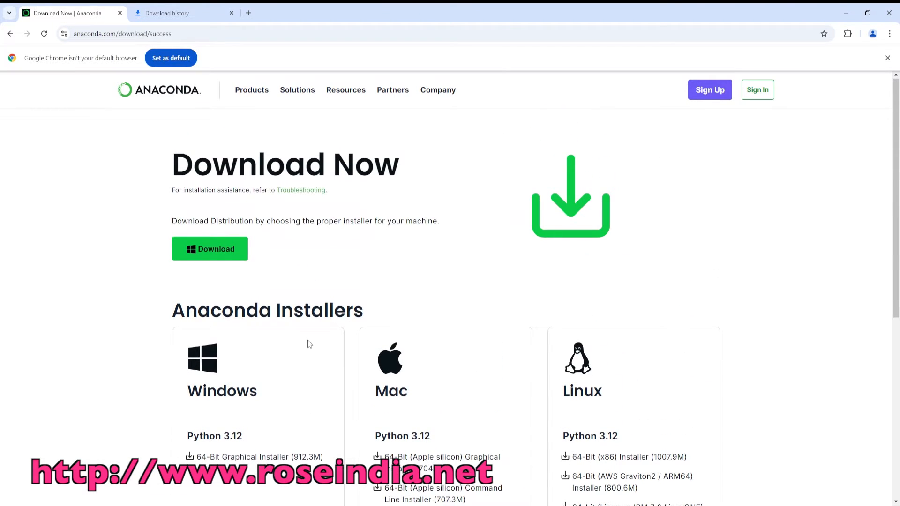
pyautogui.scroll(-3)
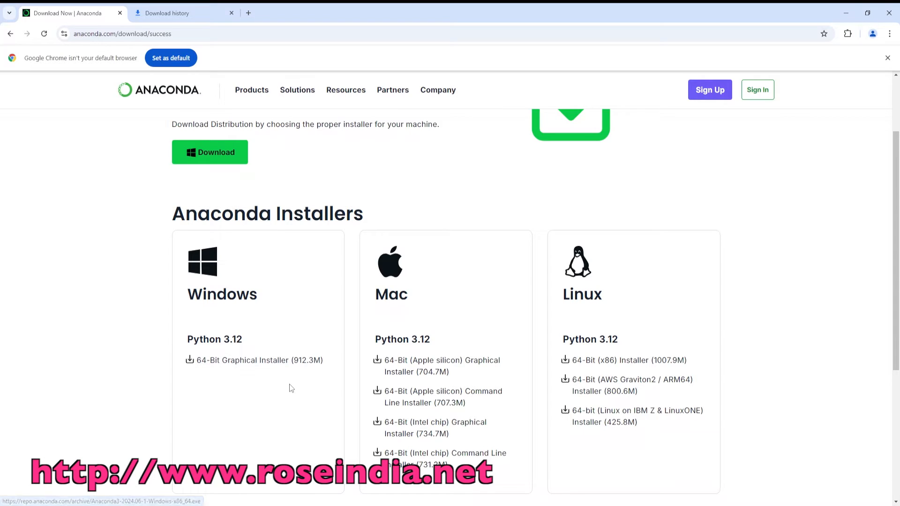
pyautogui.moveTo(255, 360)
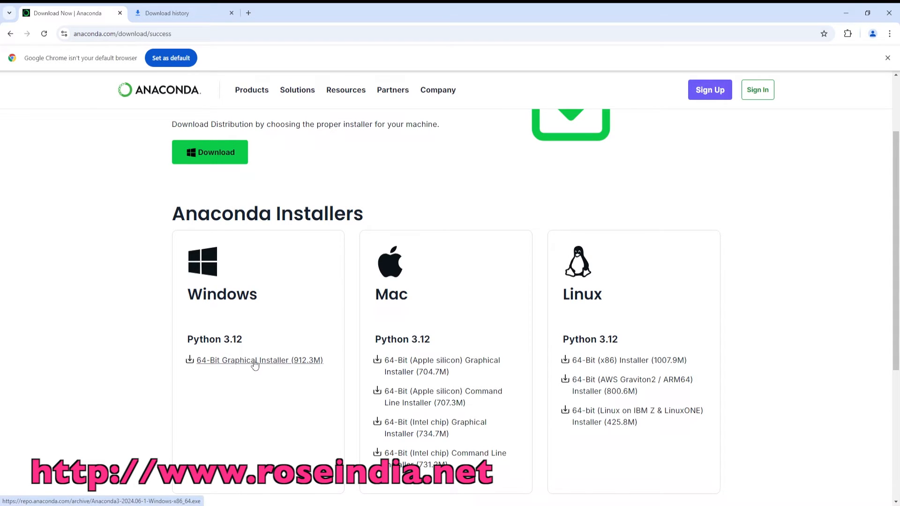
pyautogui.click(259, 360)
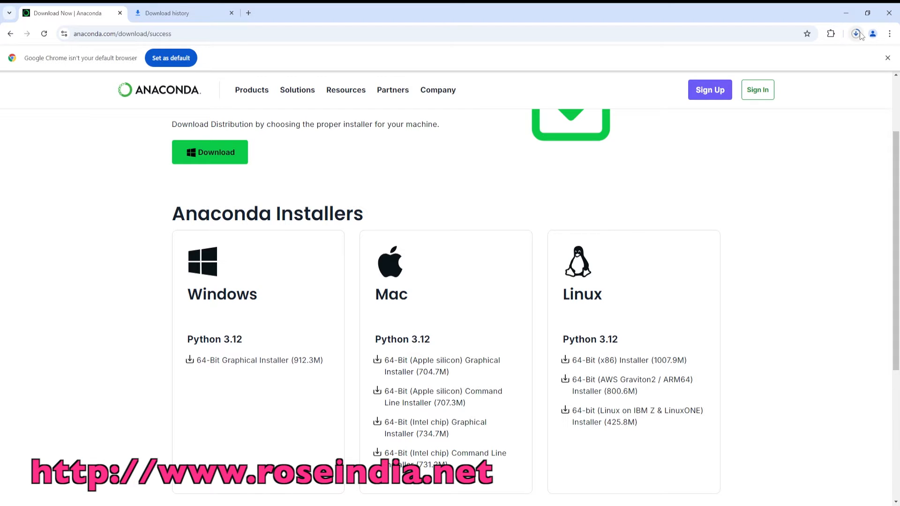
pyautogui.moveTo(856, 34)
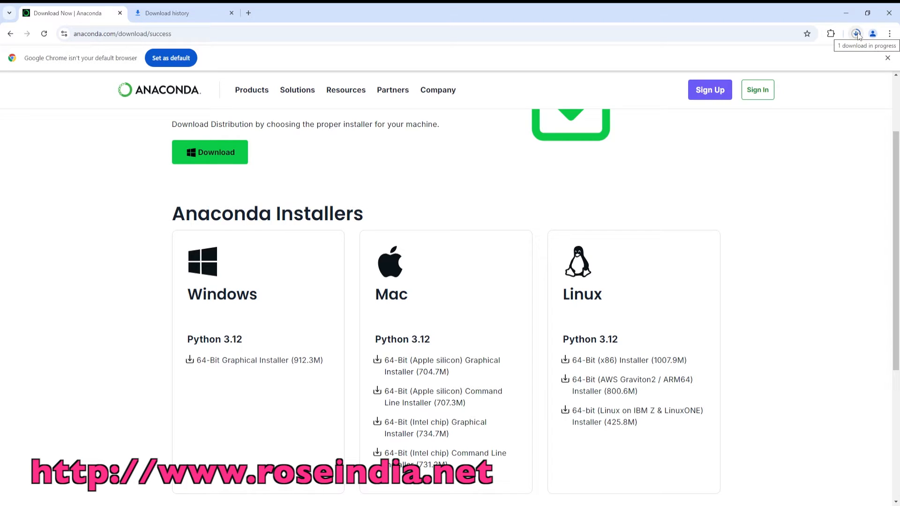
# - Cancel the duplicate download and run yesterday's Anaconda3-2024.06-1-Windows-x86_64.exe
pyautogui.click(167, 12)
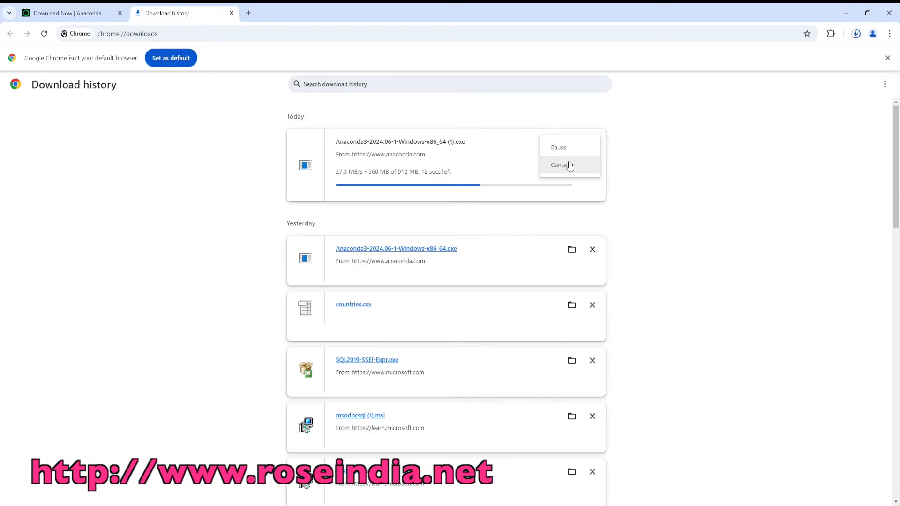
pyautogui.click(560, 164)
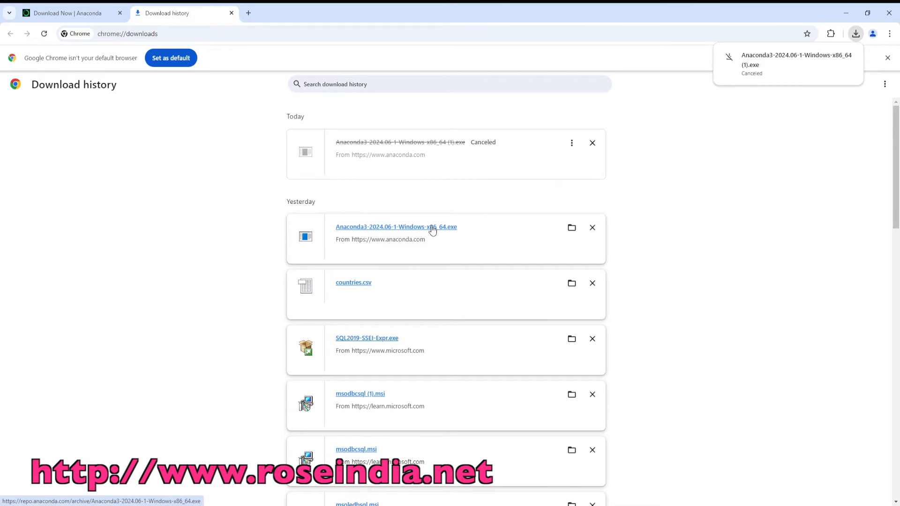
pyautogui.moveTo(416, 230)
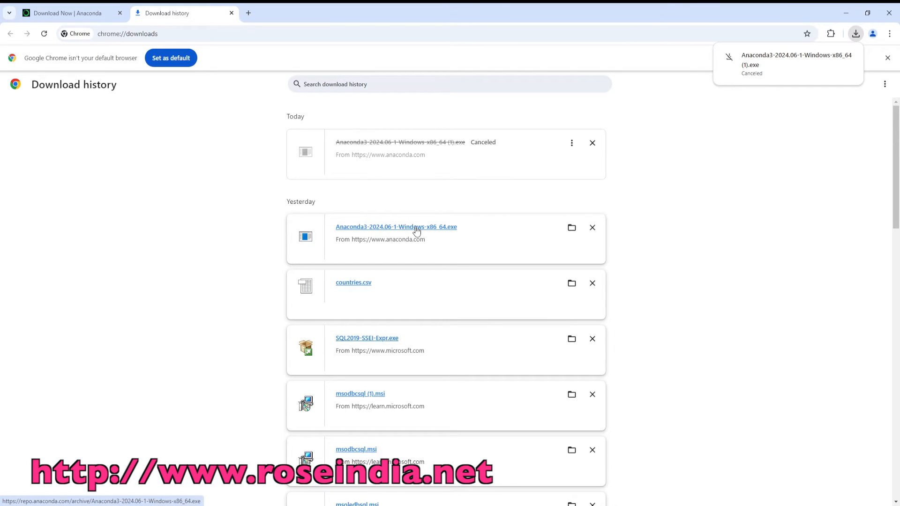
pyautogui.click(888, 57)
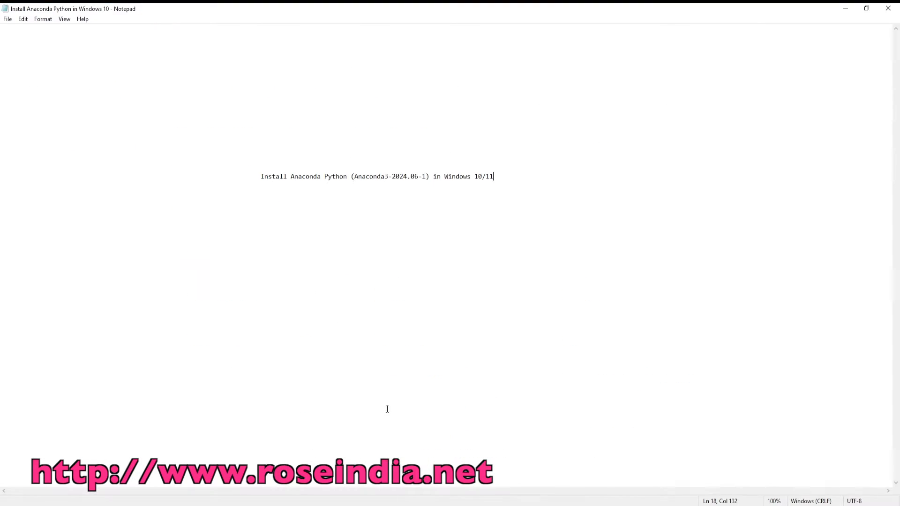
pyautogui.moveTo(401, 273)
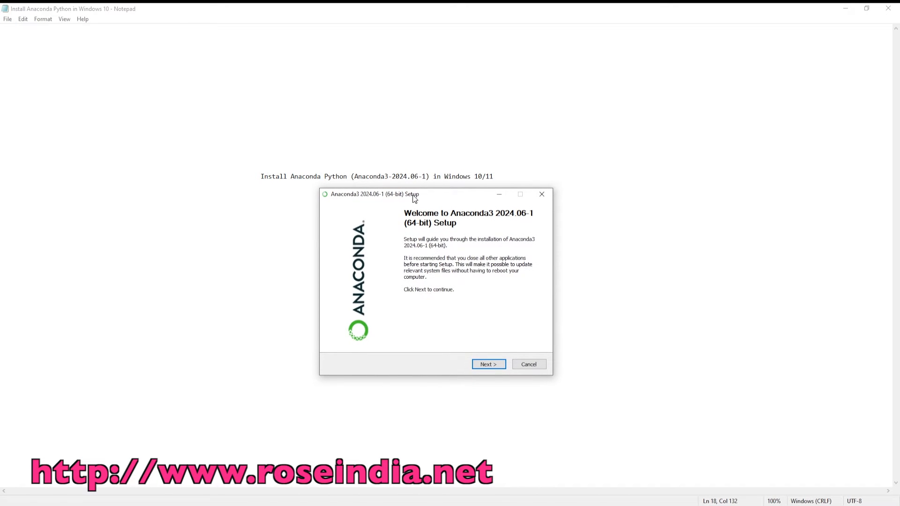
pyautogui.moveTo(481, 220)
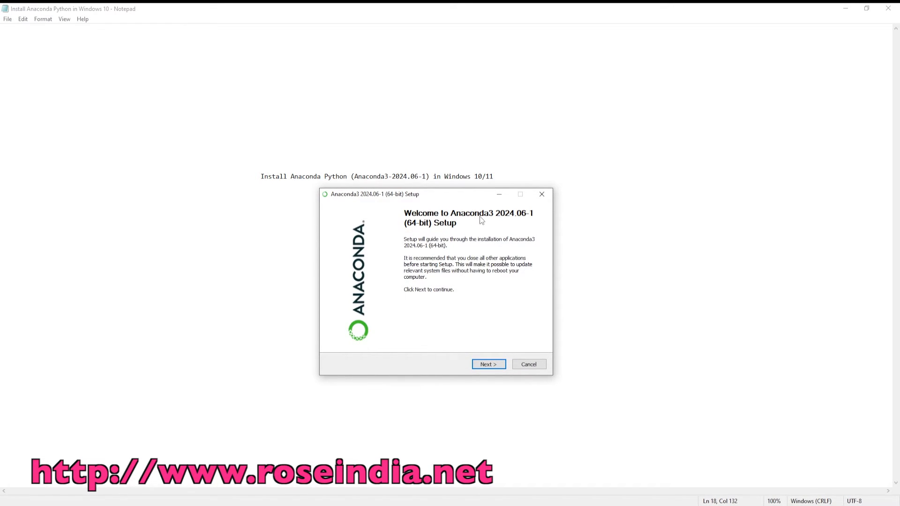
pyautogui.moveTo(516, 222)
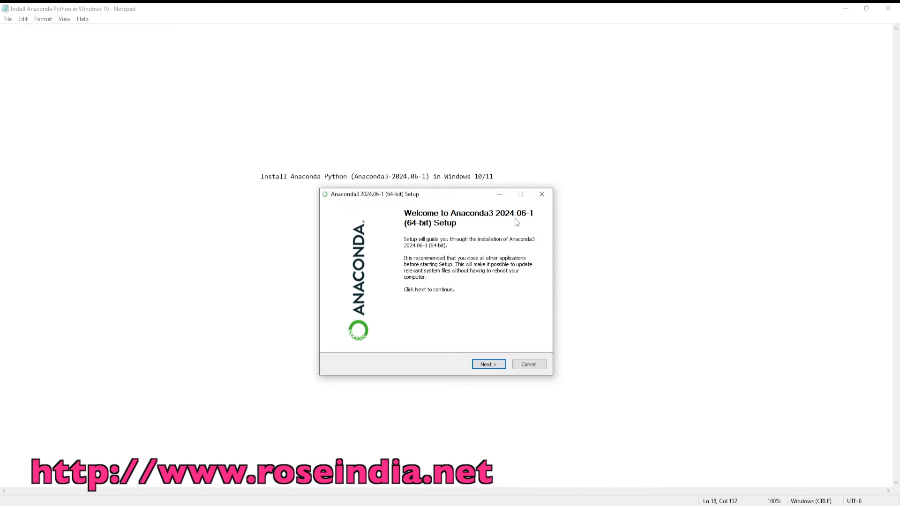
pyautogui.moveTo(465, 232)
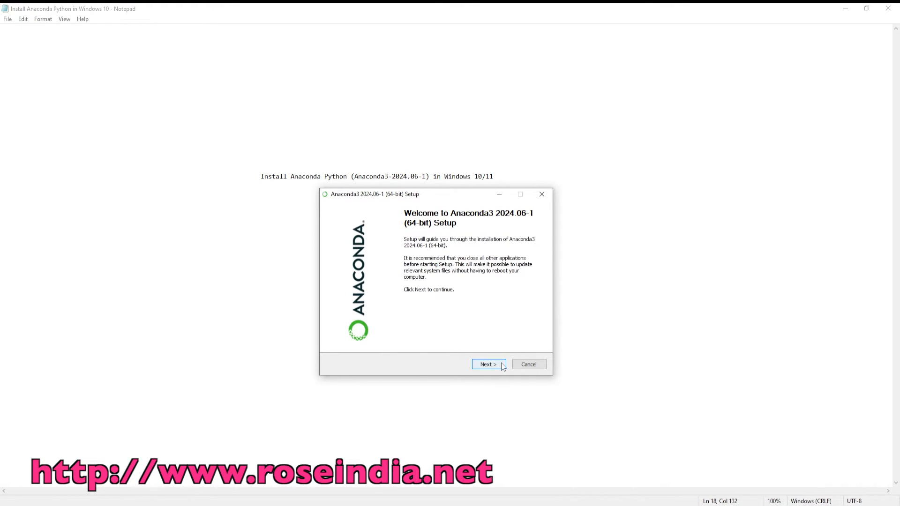
# - Move past the Anaconda3 2024.06-1 welcome screen and scroll through the License Agreement
pyautogui.click(486, 364)
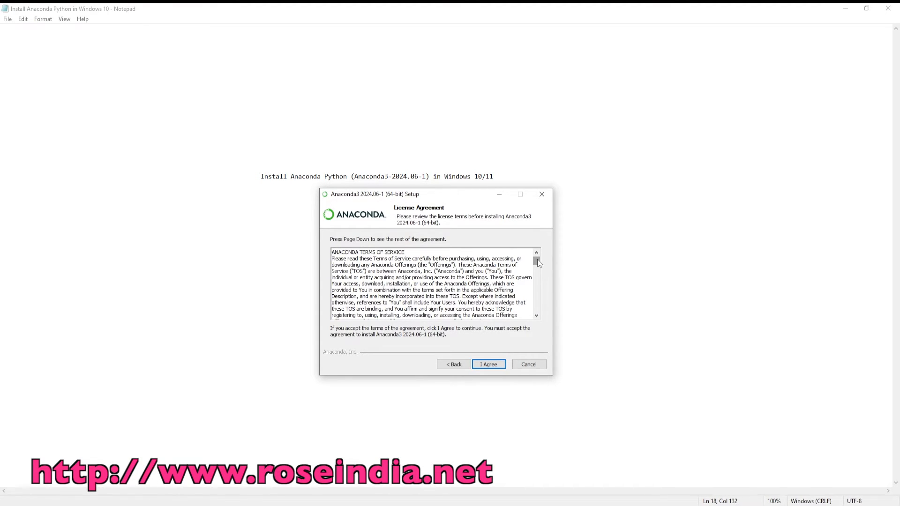
pyautogui.scroll(-3)
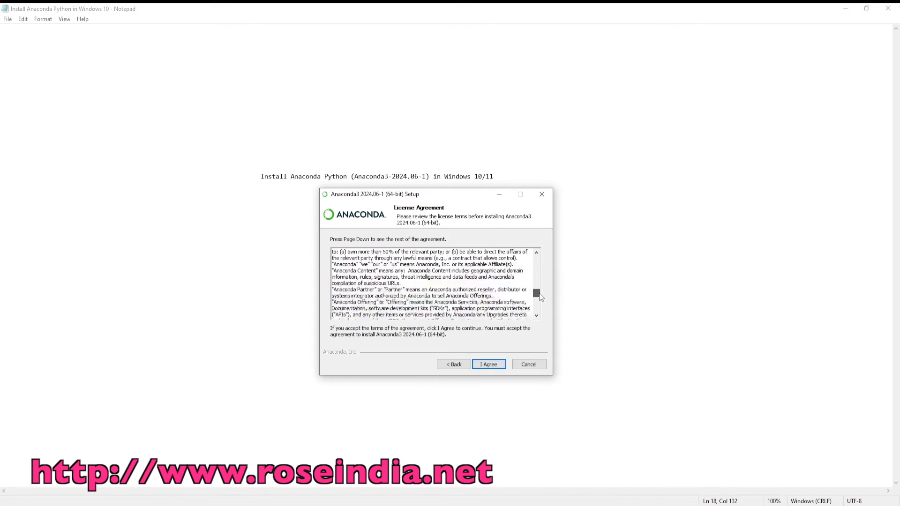
pyautogui.scroll(-3)
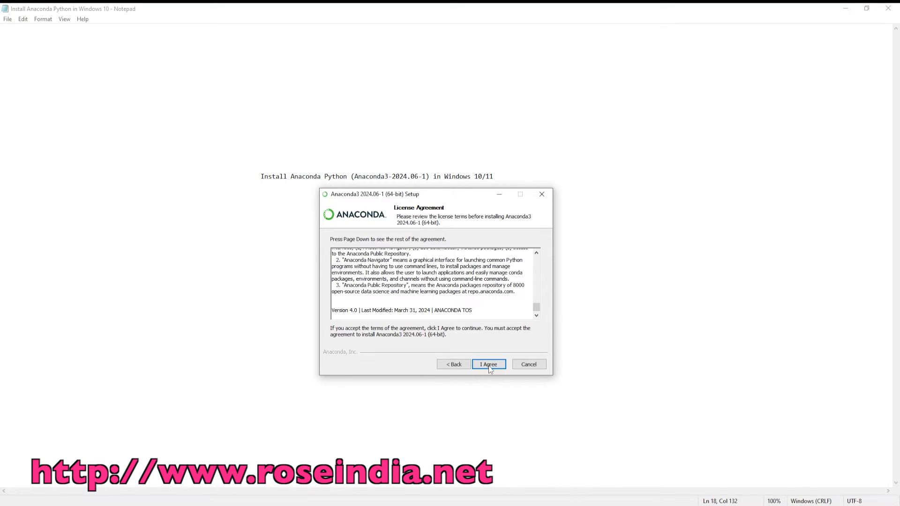
# - Agree to the license, choose Just Me, and keep the default Destination Folder
pyautogui.click(487, 364)
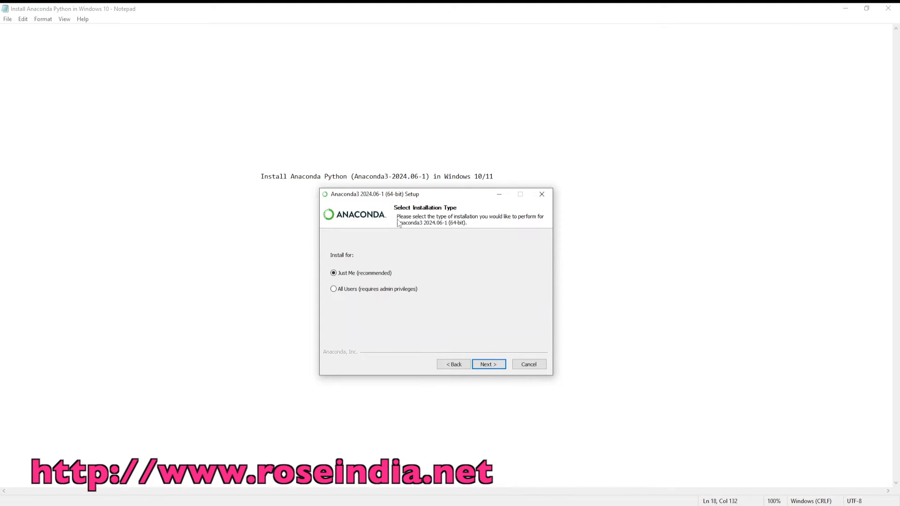
pyautogui.moveTo(384, 288)
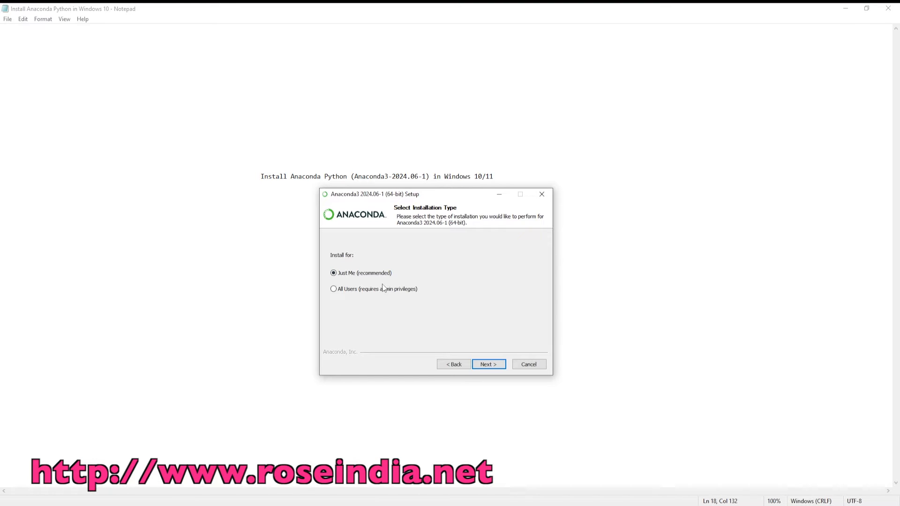
pyautogui.moveTo(333, 273)
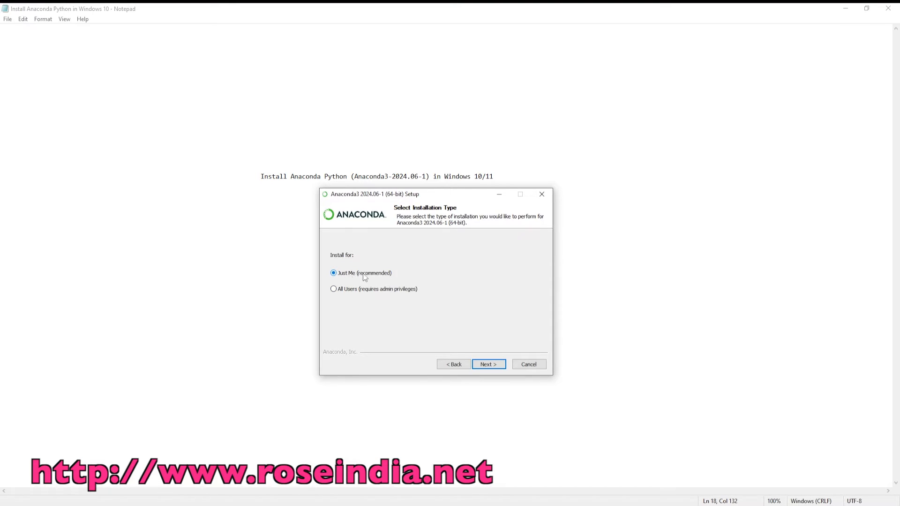
pyautogui.moveTo(348, 275)
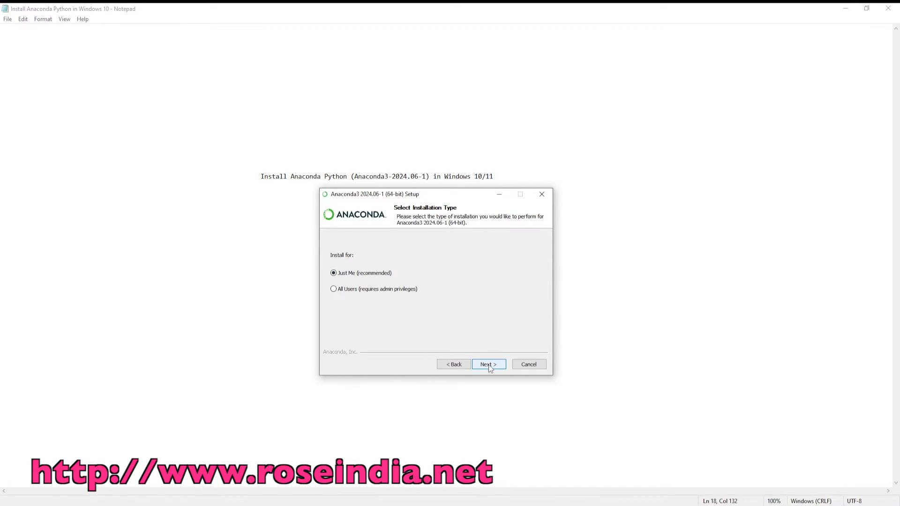
pyautogui.click(488, 363)
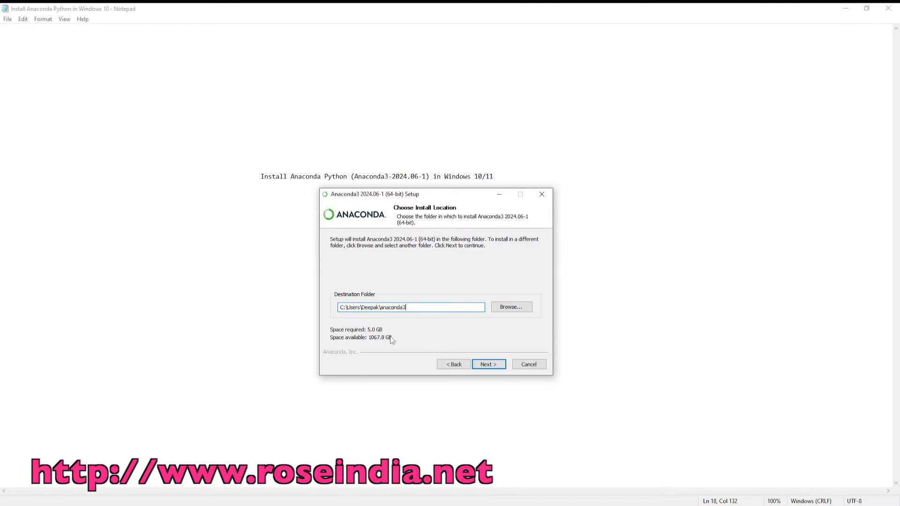
pyautogui.click(487, 364)
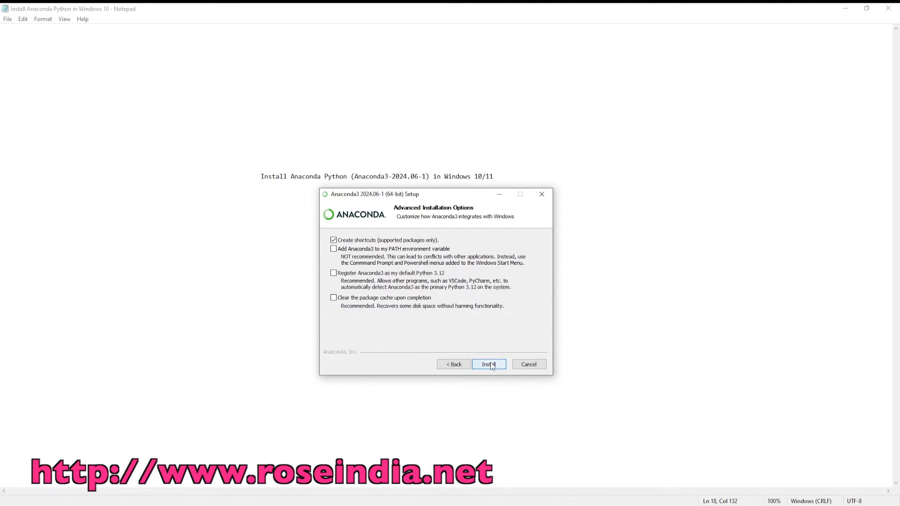
# - Install with default advanced options and show the detailed installation log
pyautogui.click(489, 364)
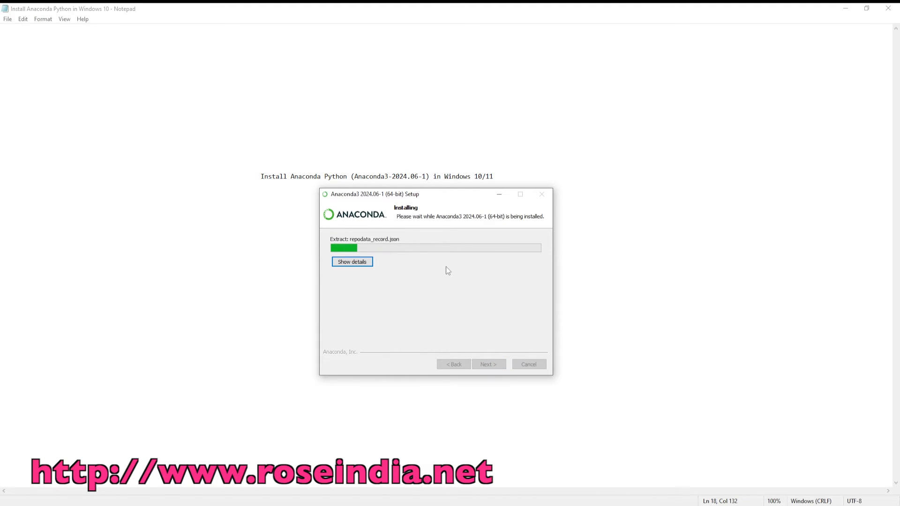
pyautogui.click(352, 261)
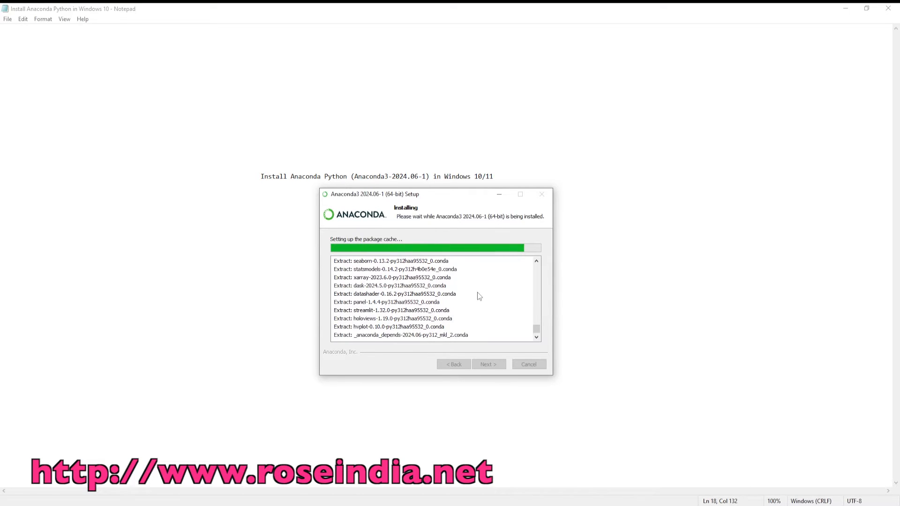
pyautogui.moveTo(471, 296)
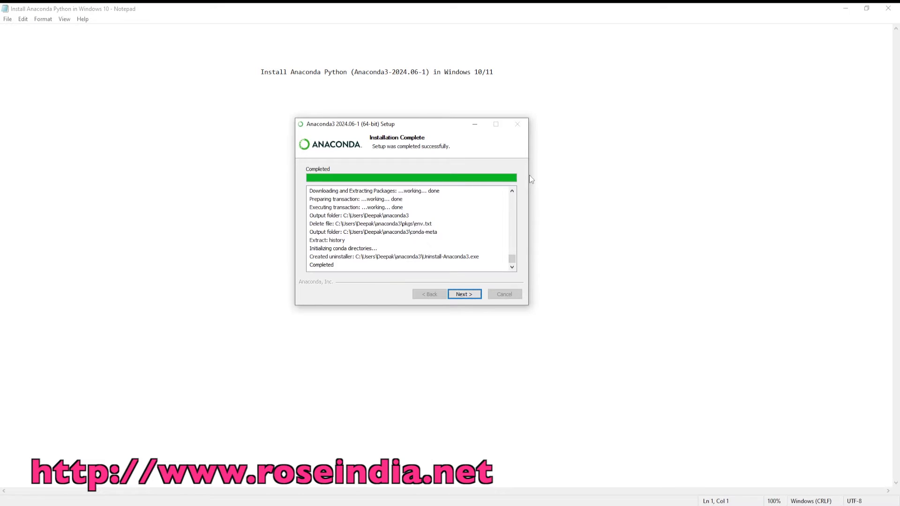
pyautogui.moveTo(517, 213)
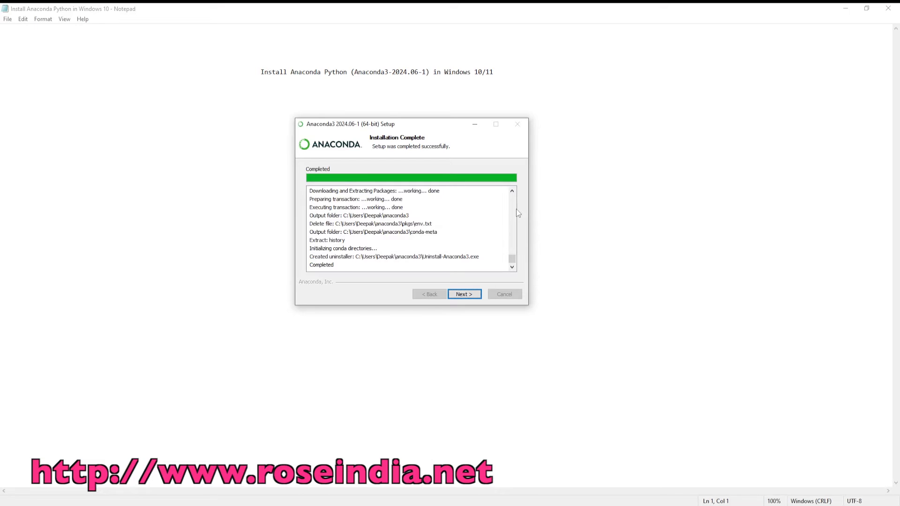
# - Pass the Anaconda Cloud page, untick Getting Started, and finish with Navigator launching
pyautogui.click(464, 294)
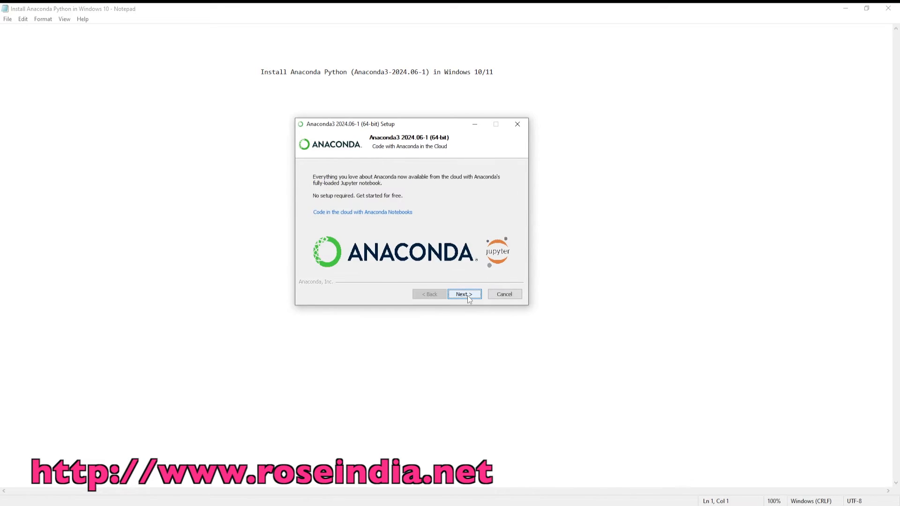
pyautogui.moveTo(424, 150)
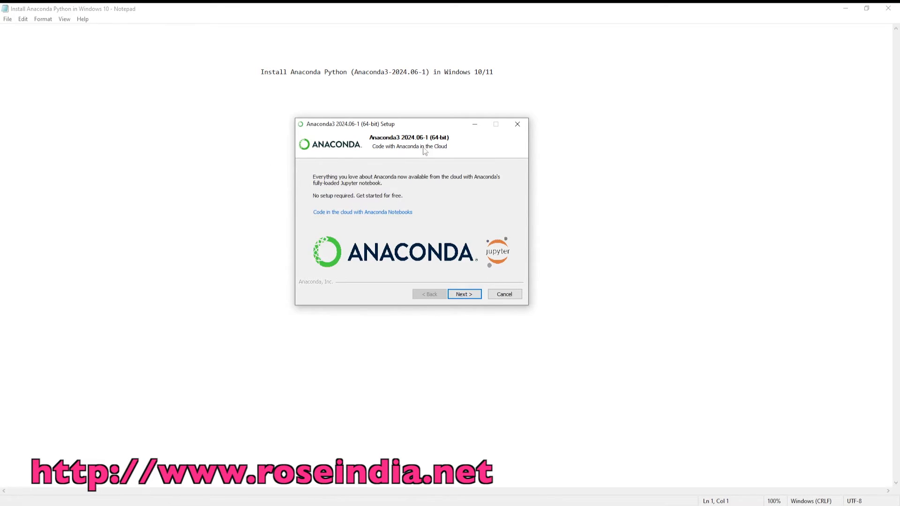
pyautogui.click(463, 294)
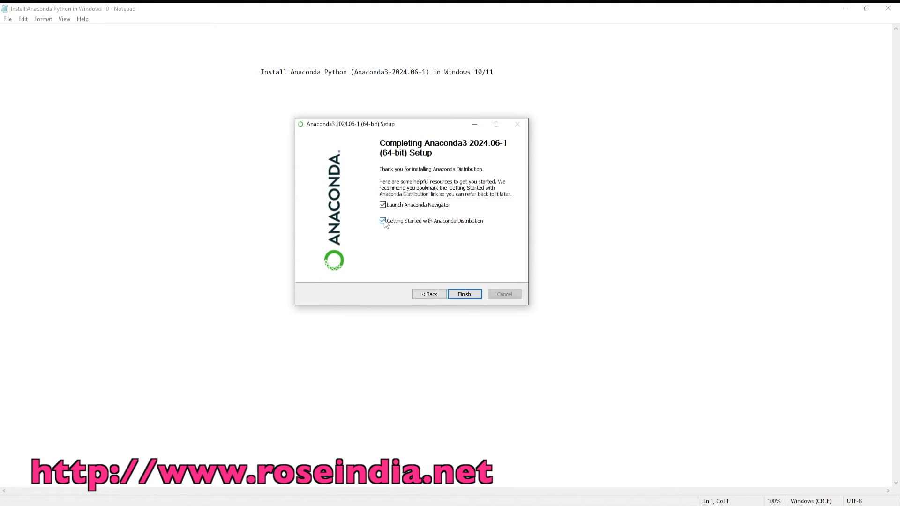
pyautogui.click(463, 294)
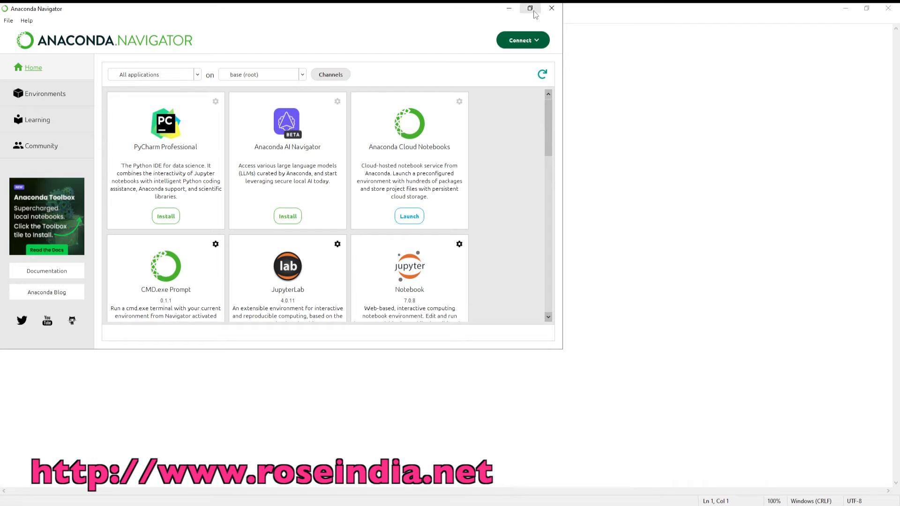
# - Maximize the Anaconda Navigator window to fill the screen
pyautogui.click(529, 8)
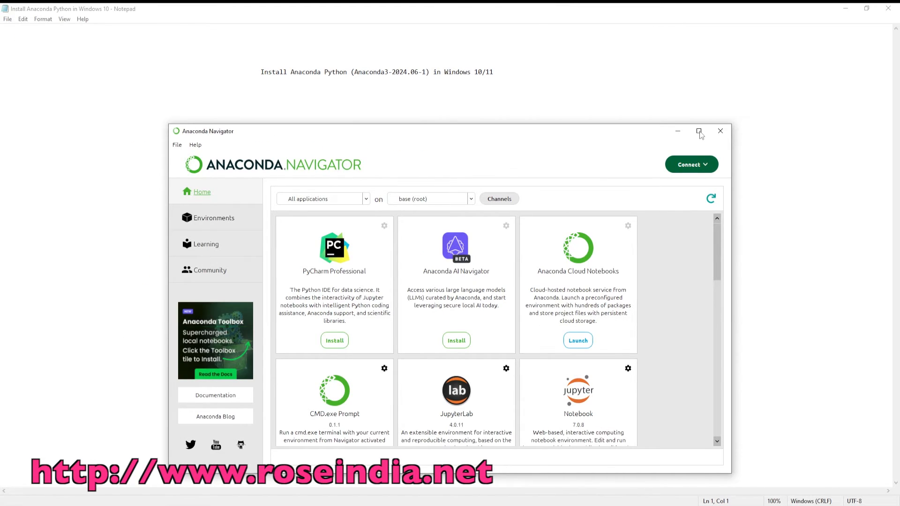
pyautogui.click(699, 131)
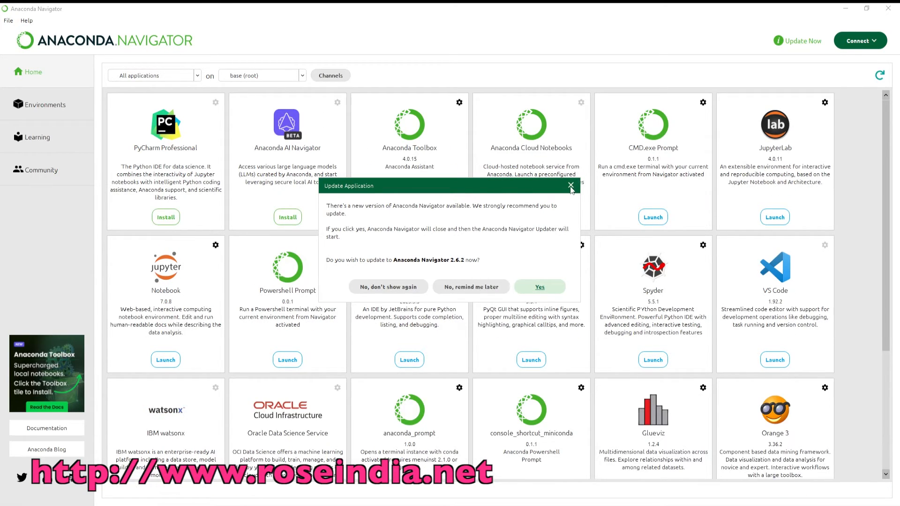
# - Dismiss the Navigator update prompt and browse down the app tiles to RStudio and Orange 3
pyautogui.click(570, 186)
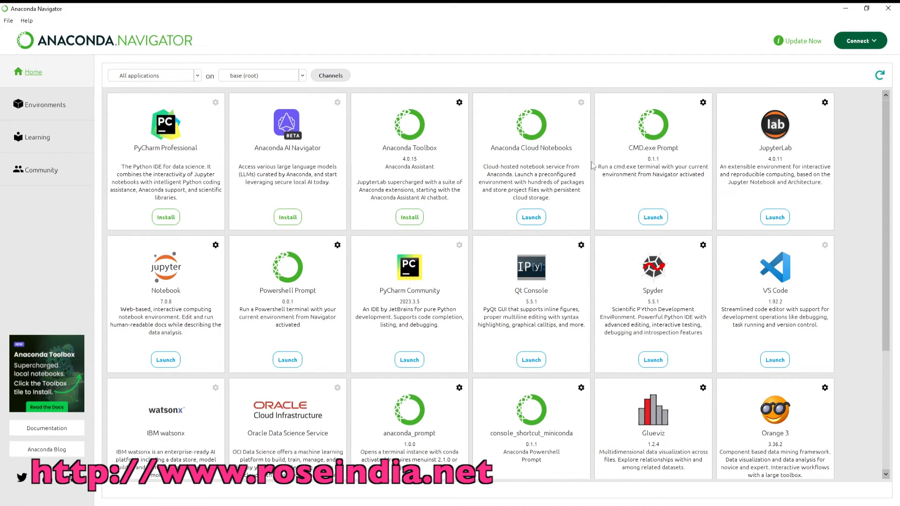
pyautogui.moveTo(744, 157)
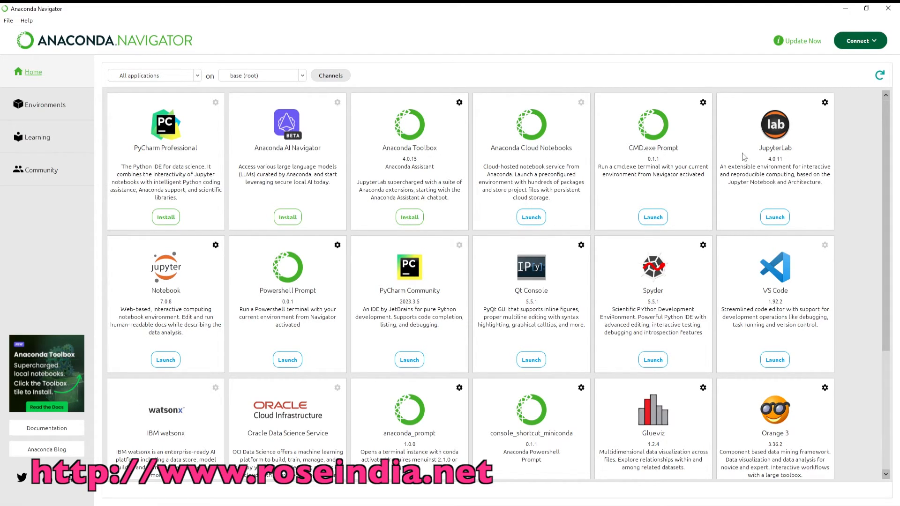
pyautogui.moveTo(783, 185)
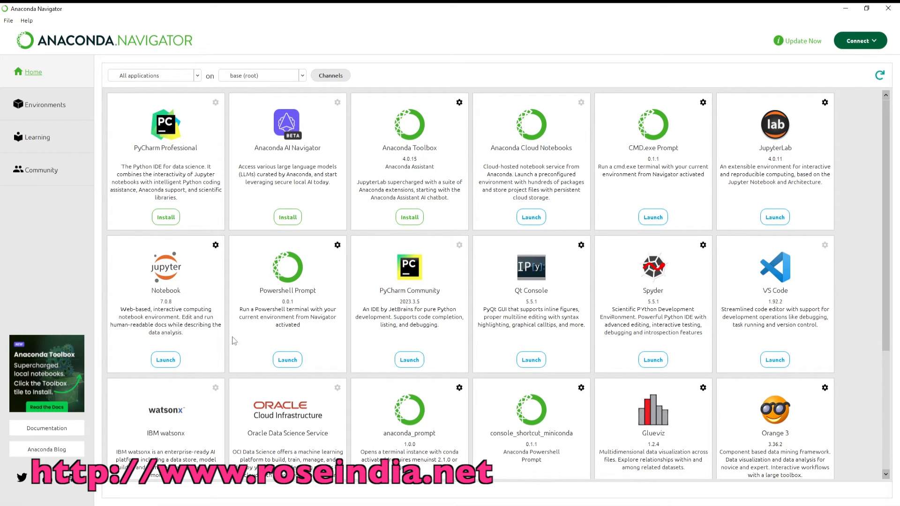
pyautogui.moveTo(432, 320)
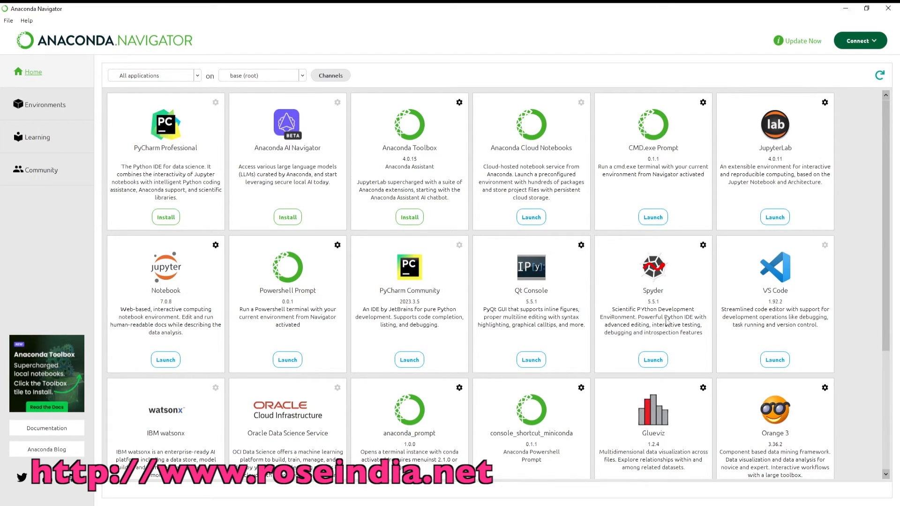
pyautogui.scroll(-3)
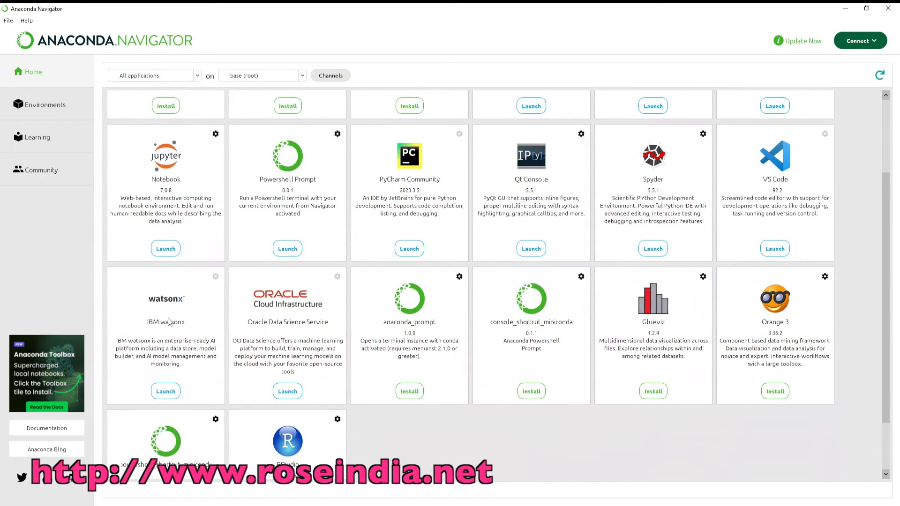
pyautogui.moveTo(688, 291)
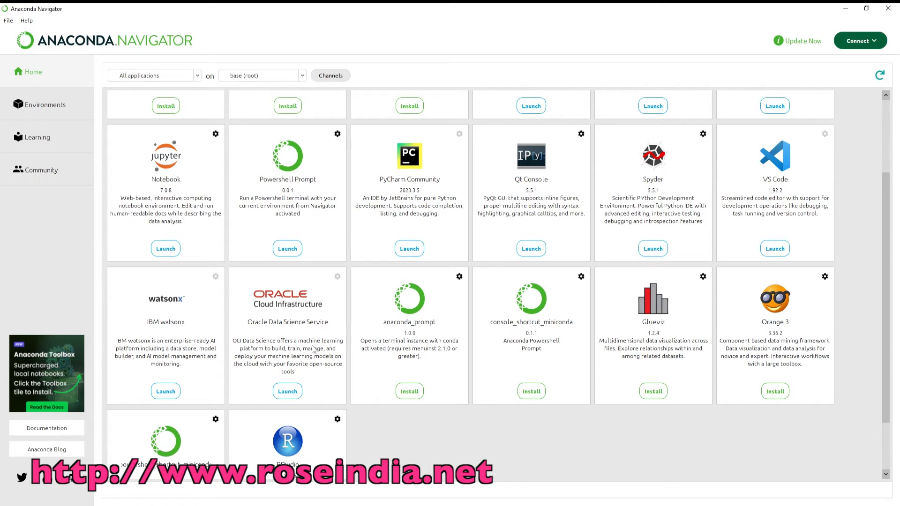
pyautogui.moveTo(440, 320)
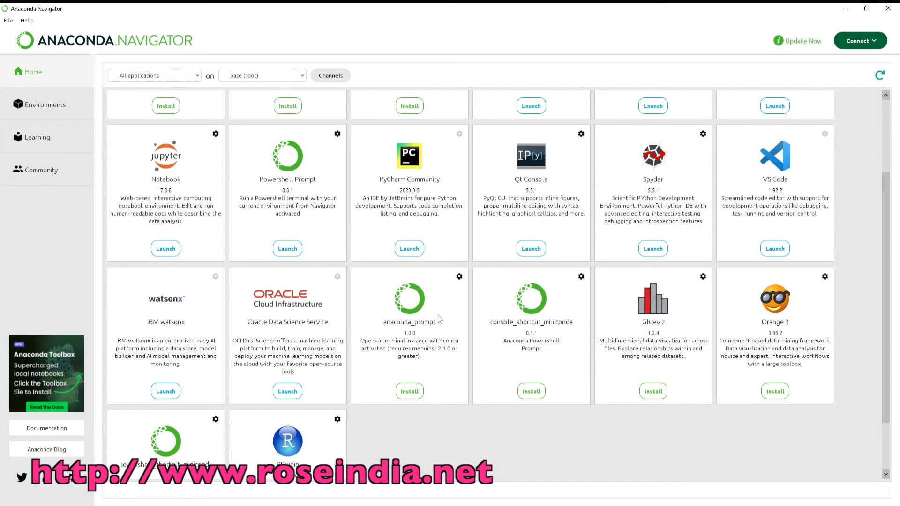
pyautogui.moveTo(545, 334)
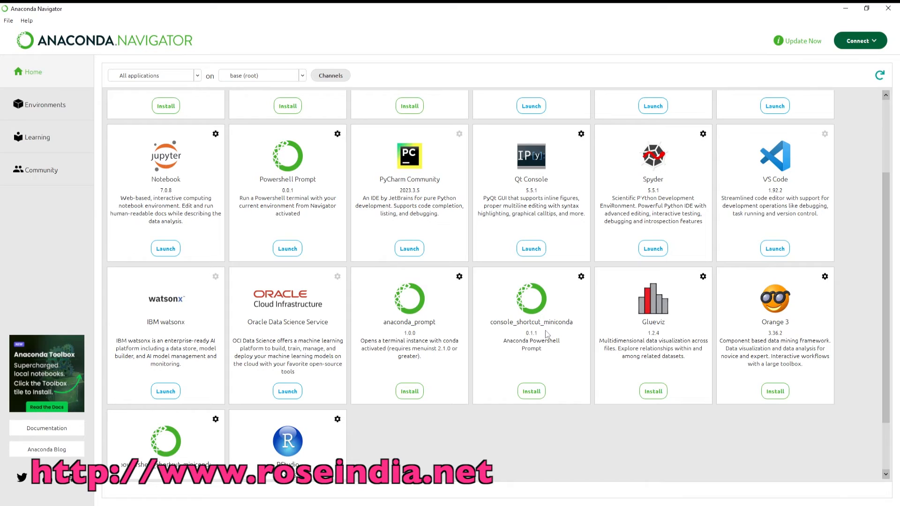
pyautogui.moveTo(650, 344)
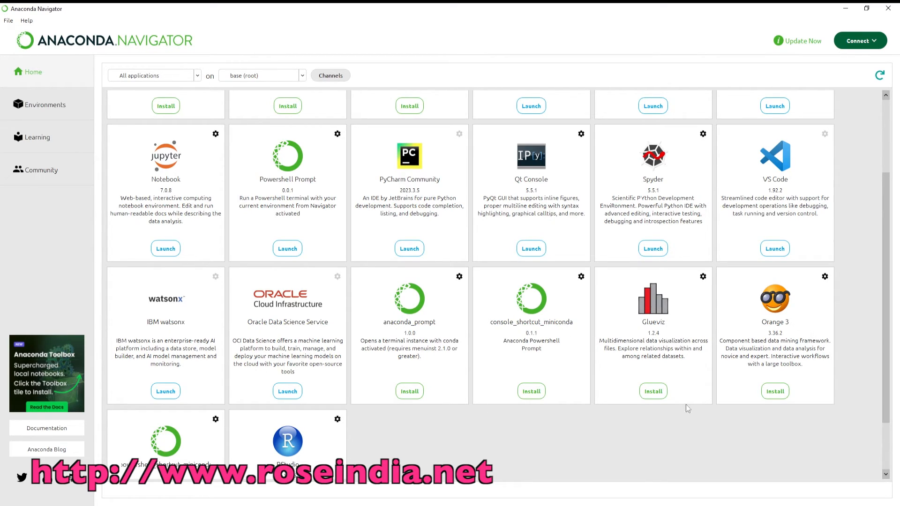
pyautogui.moveTo(877, 365)
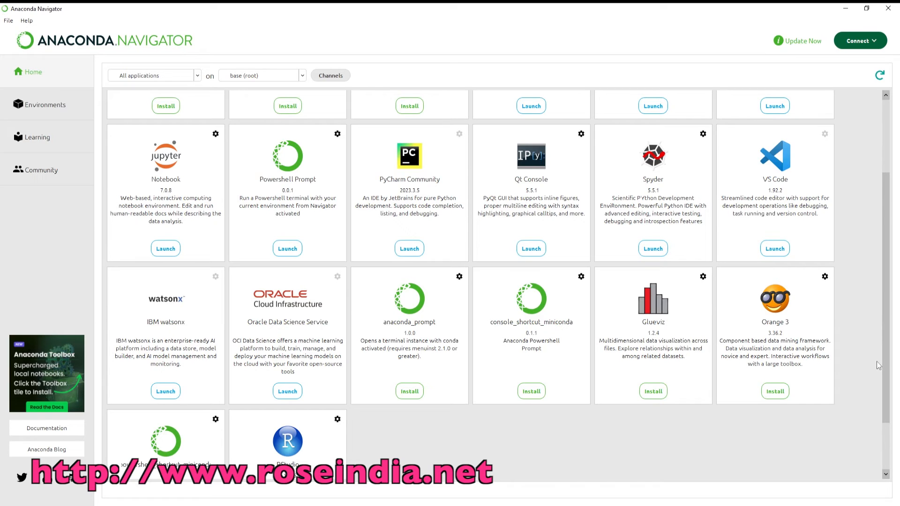
pyautogui.scroll(-3)
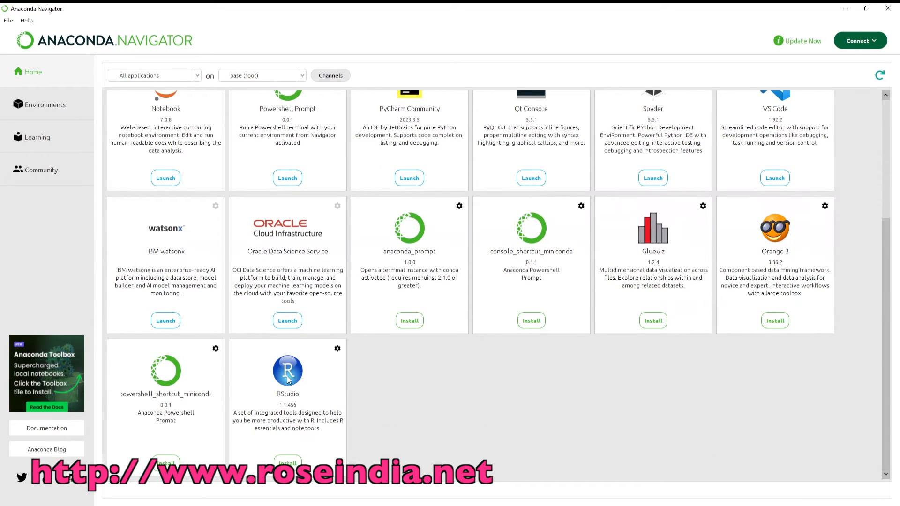
pyautogui.moveTo(656, 271)
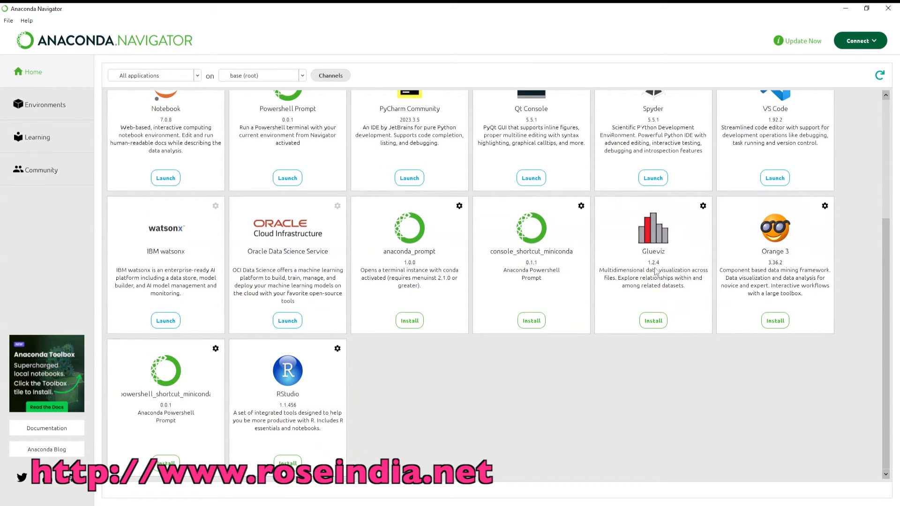
# - Launch Jupyter Notebook from Navigator's Home and confirm opening it in Microsoft Edge
pyautogui.scroll(3)
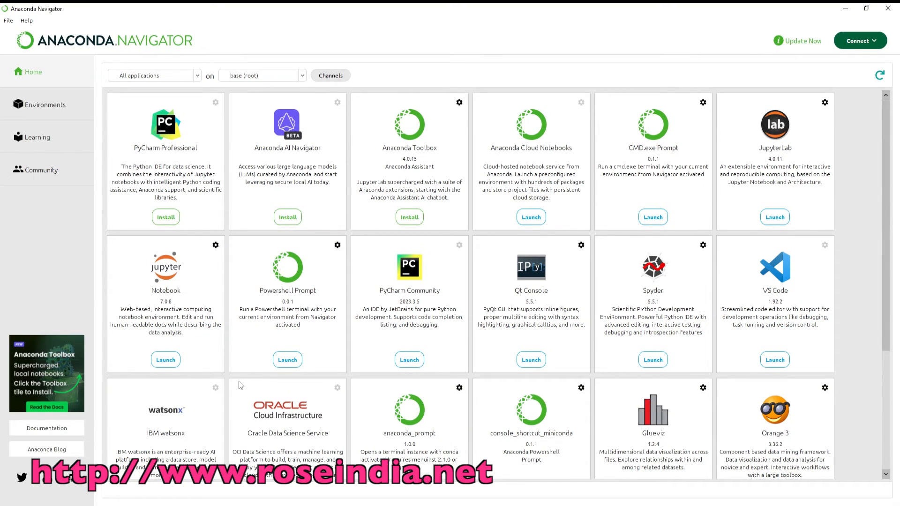
pyautogui.moveTo(165, 360)
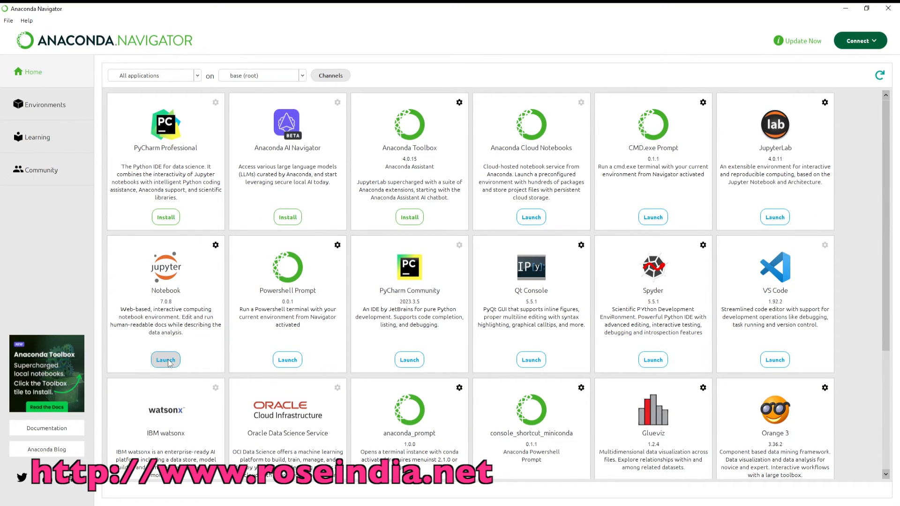
pyautogui.click(166, 360)
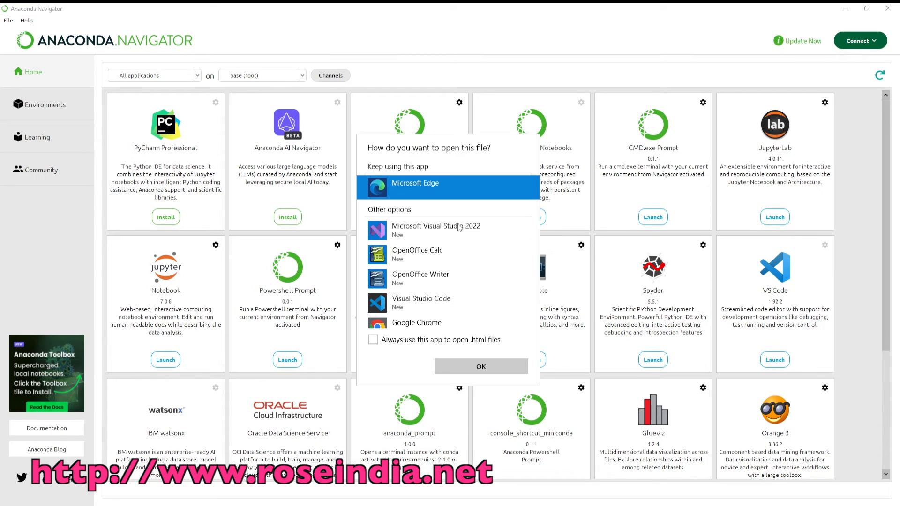
pyautogui.moveTo(427, 191)
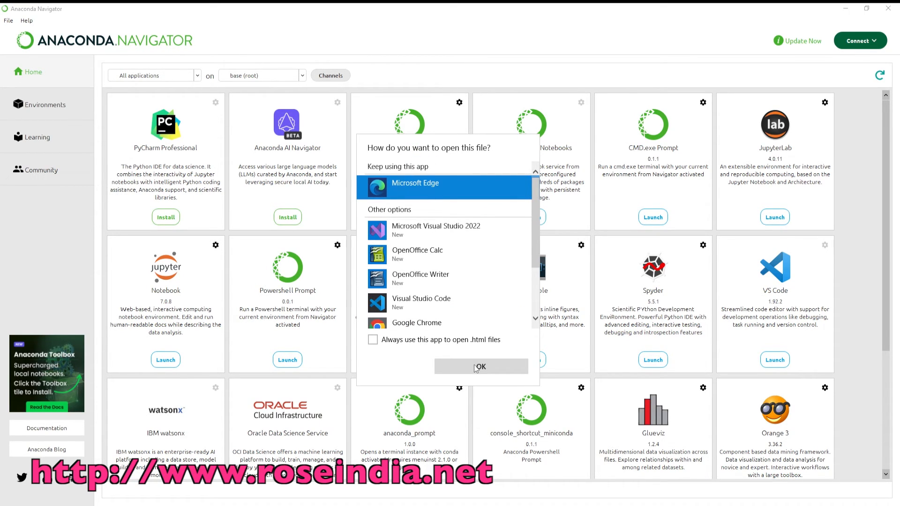
pyautogui.click(481, 366)
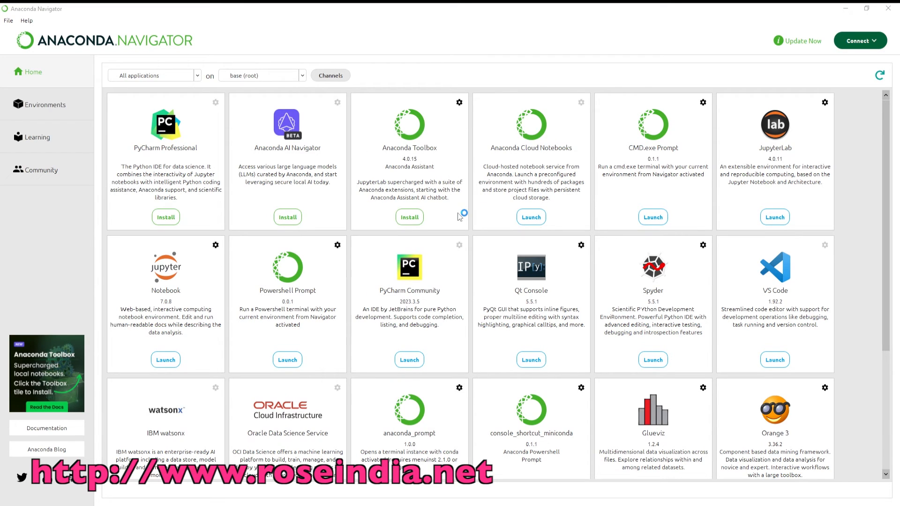
# - Create a new folder in the Desktop directory of Jupyter's file browser
pyautogui.click(166, 359)
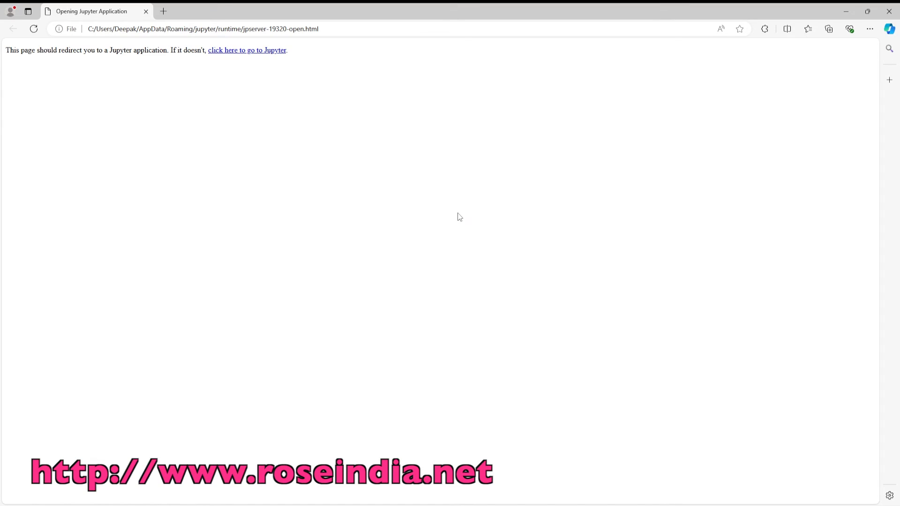
pyautogui.click(247, 51)
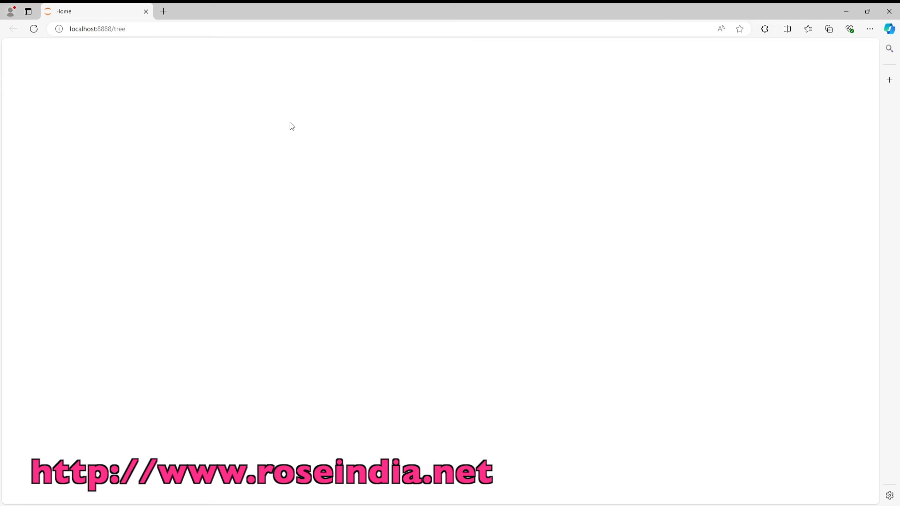
pyautogui.moveTo(309, 175)
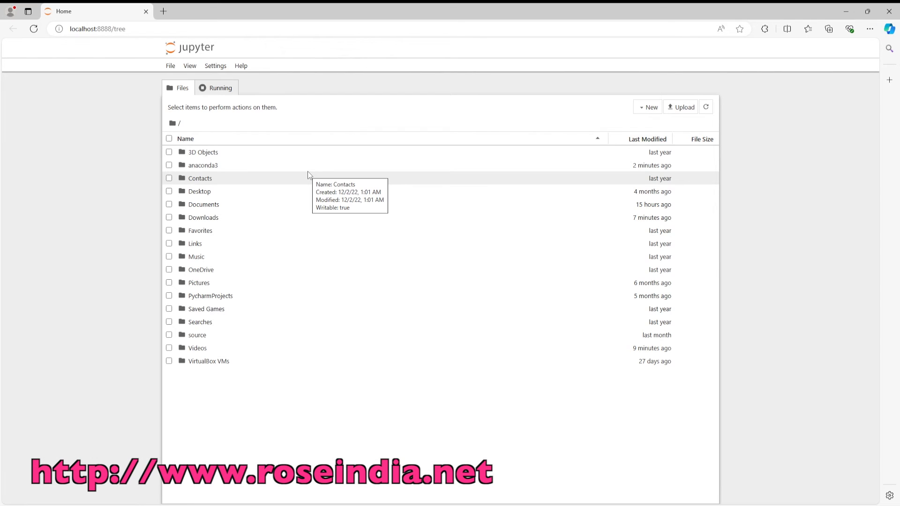
pyautogui.moveTo(201, 125)
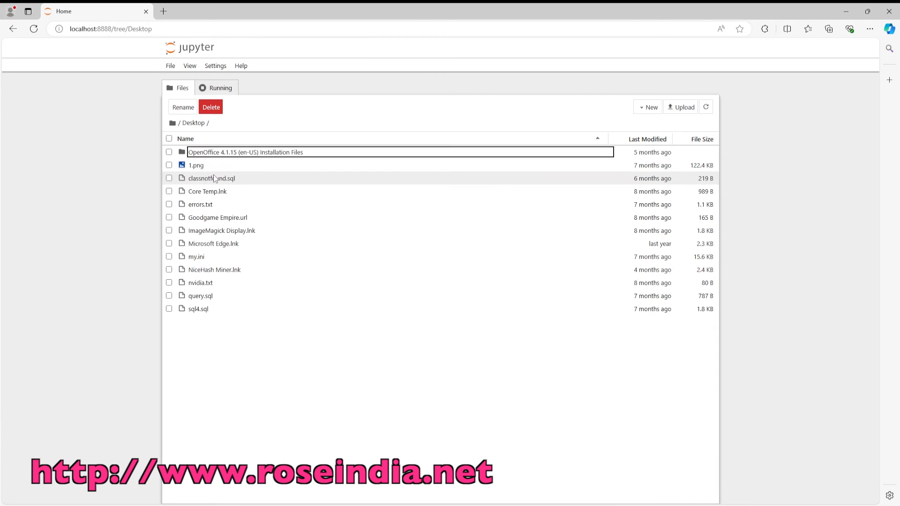
pyautogui.click(648, 107)
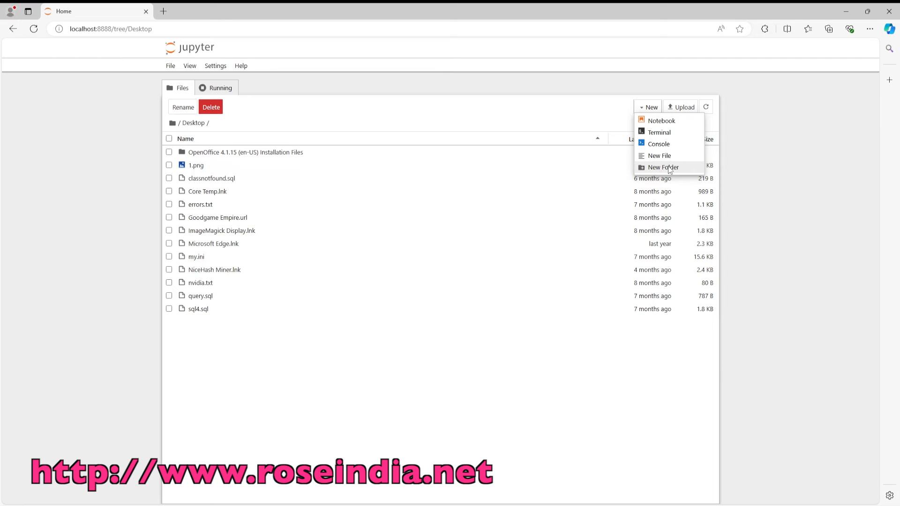
pyautogui.click(661, 167)
pyautogui.write('p')
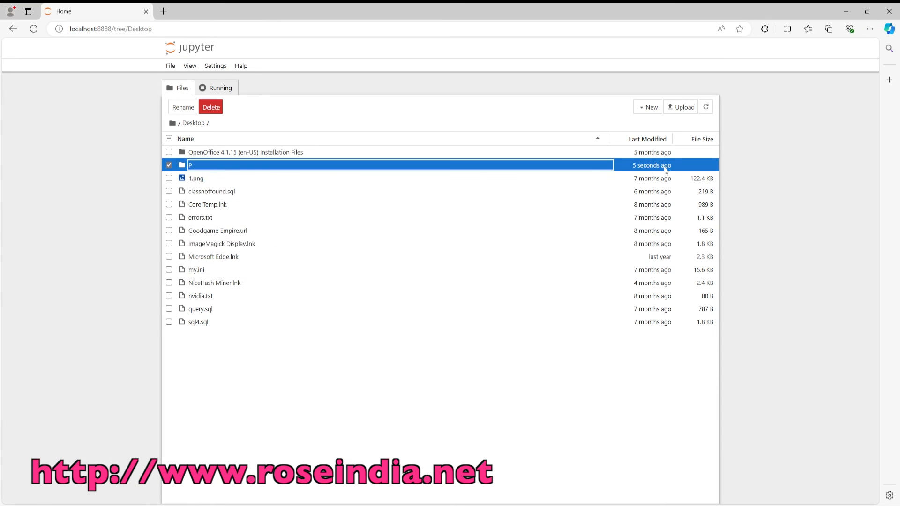
pyautogui.moveTo(230, 166)
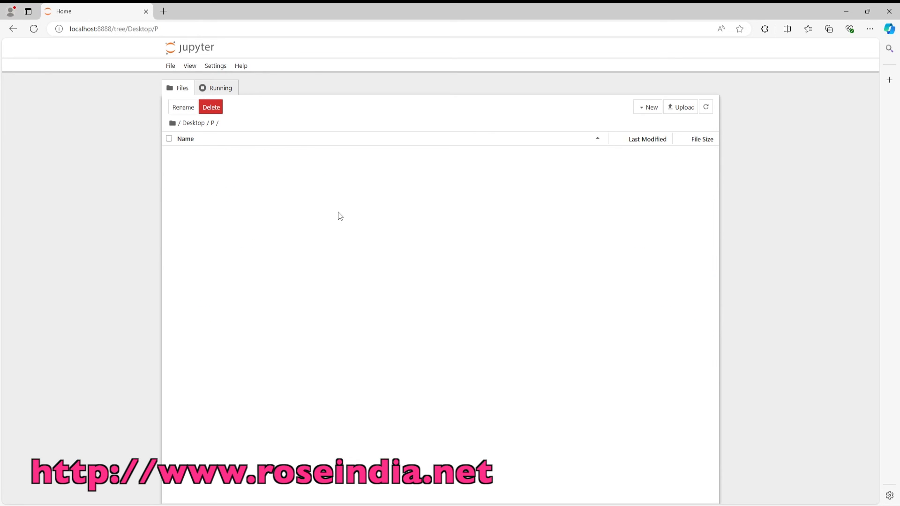
# - Create a notebook inside folder P using the Python 3 (ipykernel) kernel
pyautogui.click(649, 107)
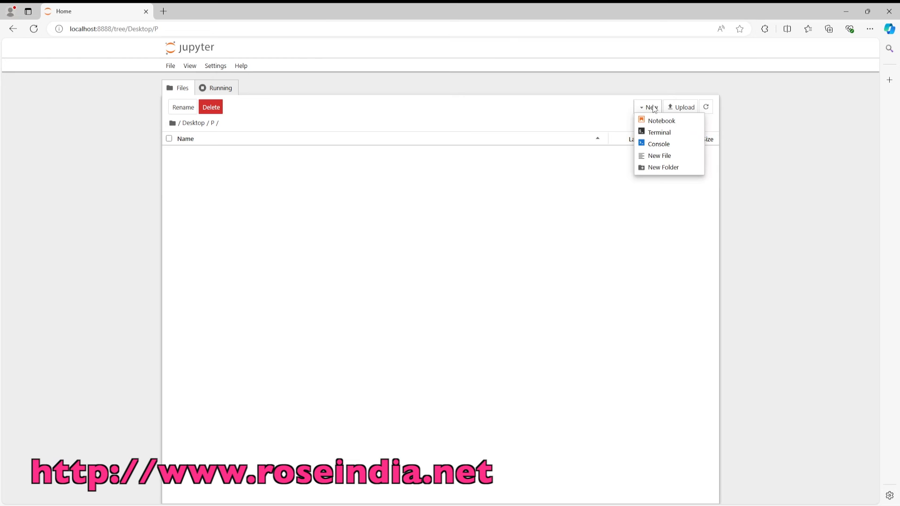
pyautogui.moveTo(661, 121)
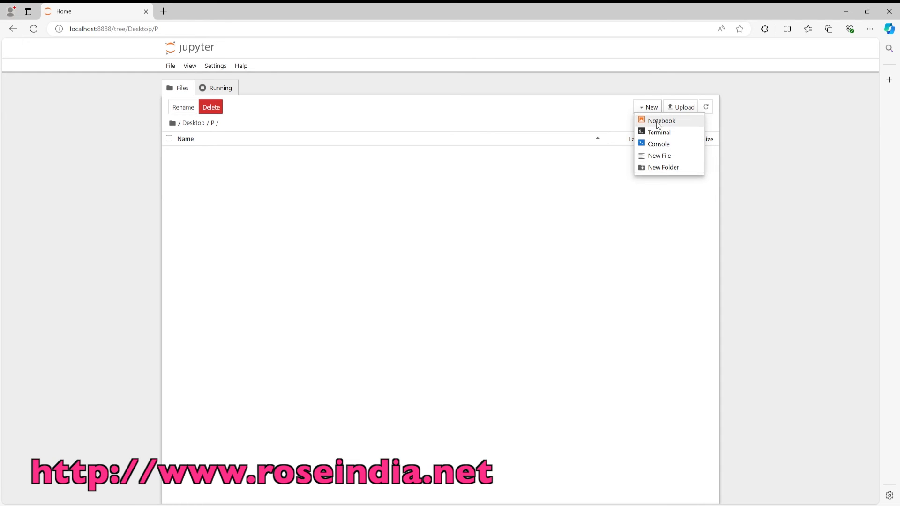
pyautogui.click(660, 121)
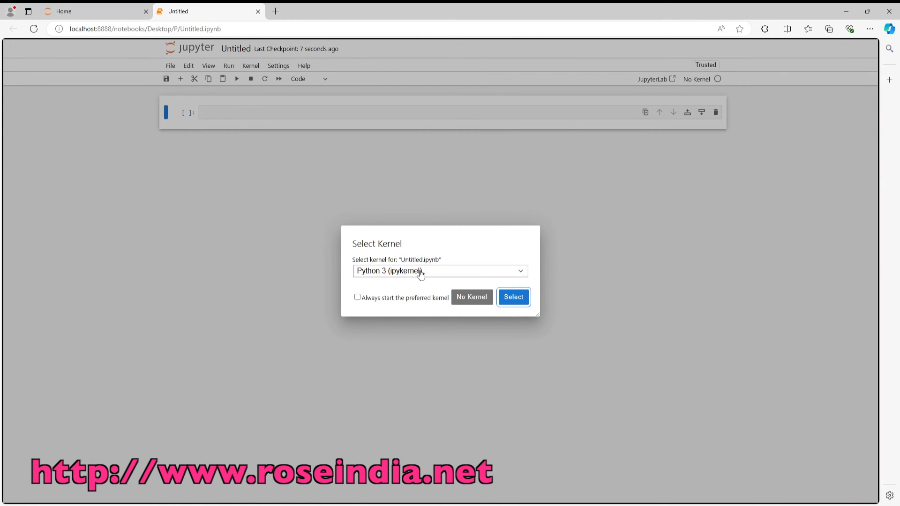
pyautogui.click(439, 271)
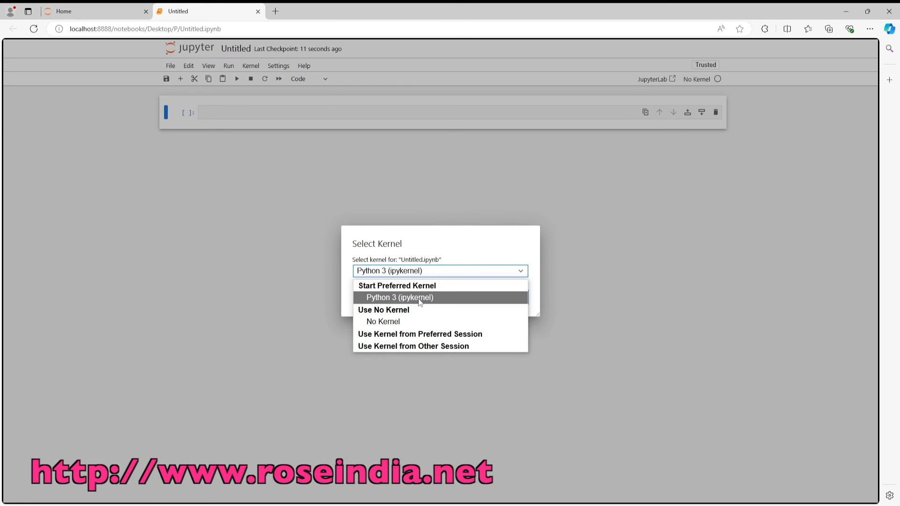
pyautogui.click(400, 297)
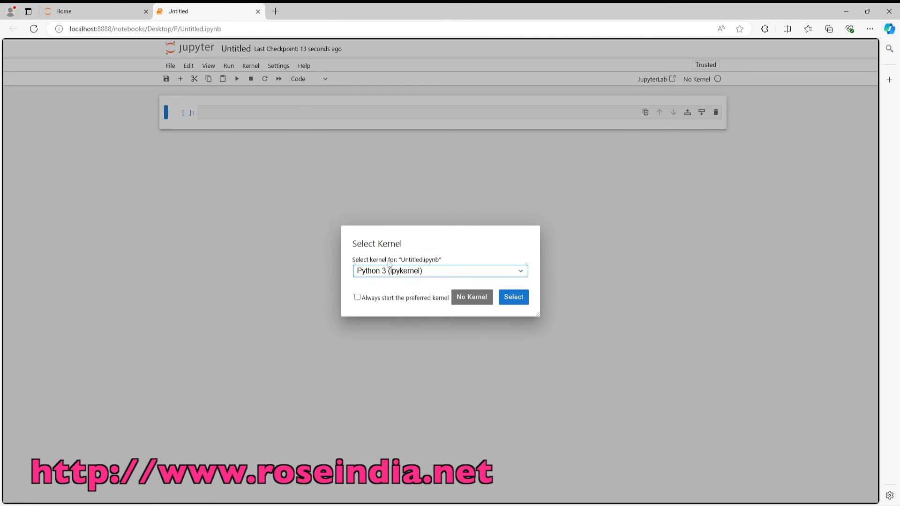
pyautogui.click(512, 297)
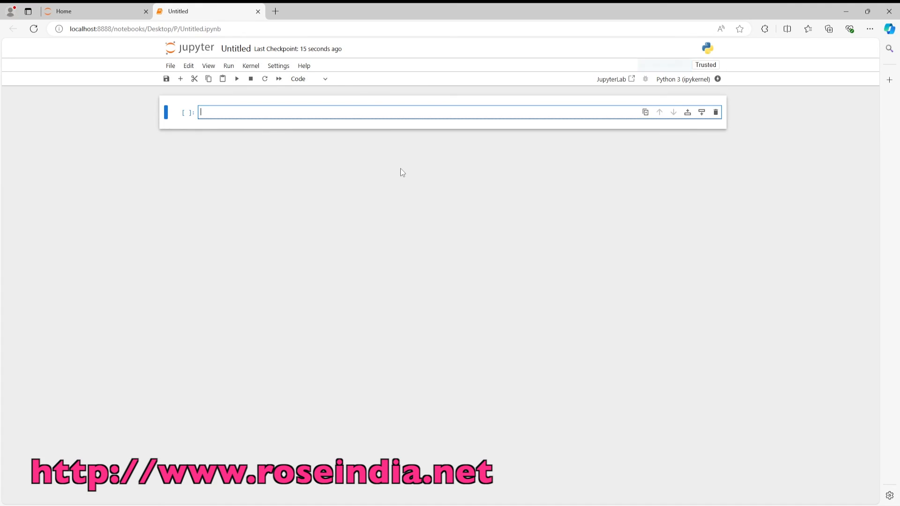
# - Rename the Untitled notebook to 'HelloWorkd' in the Rename File dialog
pyautogui.click(235, 48)
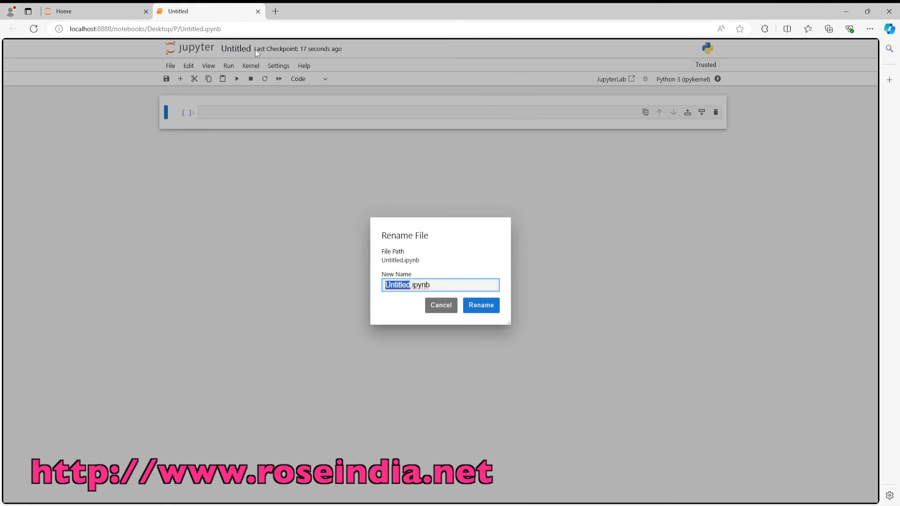
pyautogui.write('HelloW')
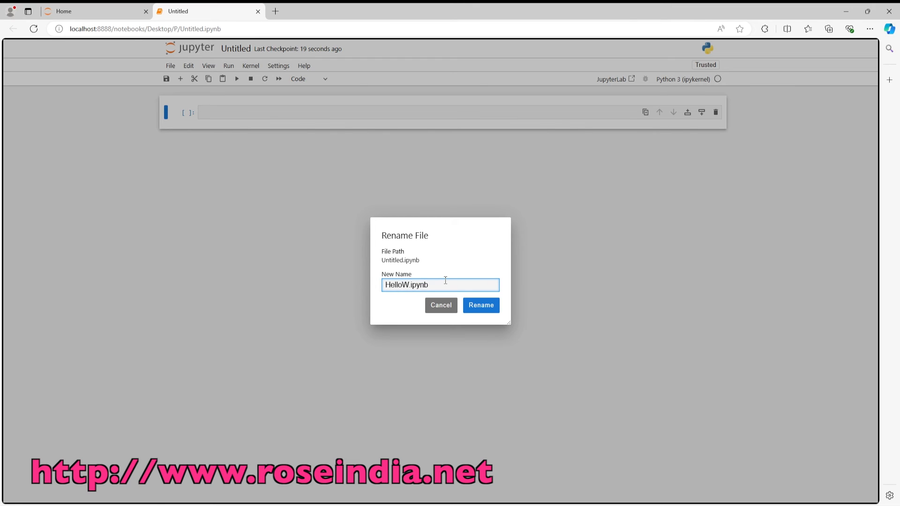
pyautogui.write('orkd')
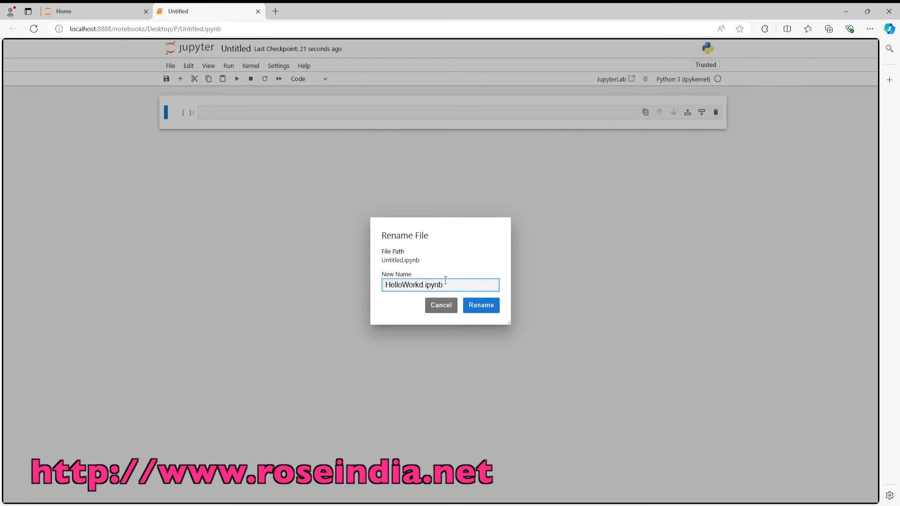
pyautogui.click(480, 305)
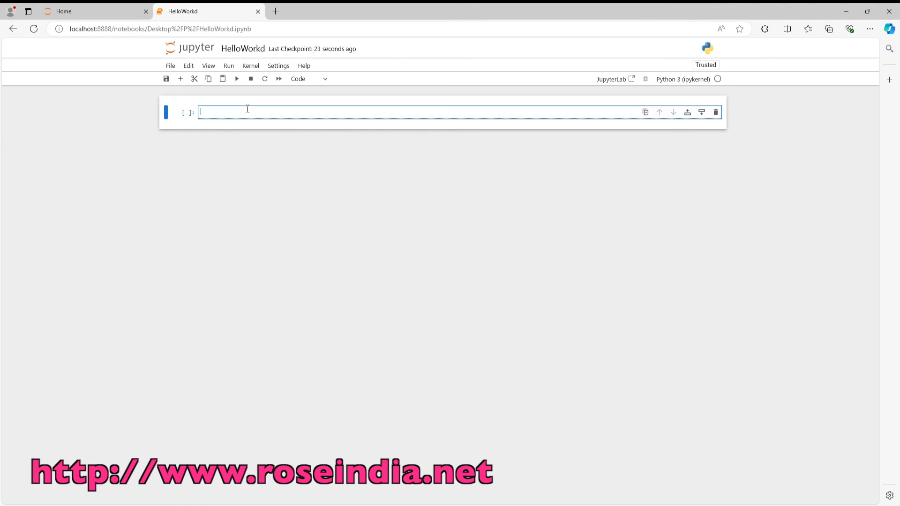
# - Enter print("Hello Python") in the first cell and run it, leaving an empty cell below
pyautogui.write('print("')
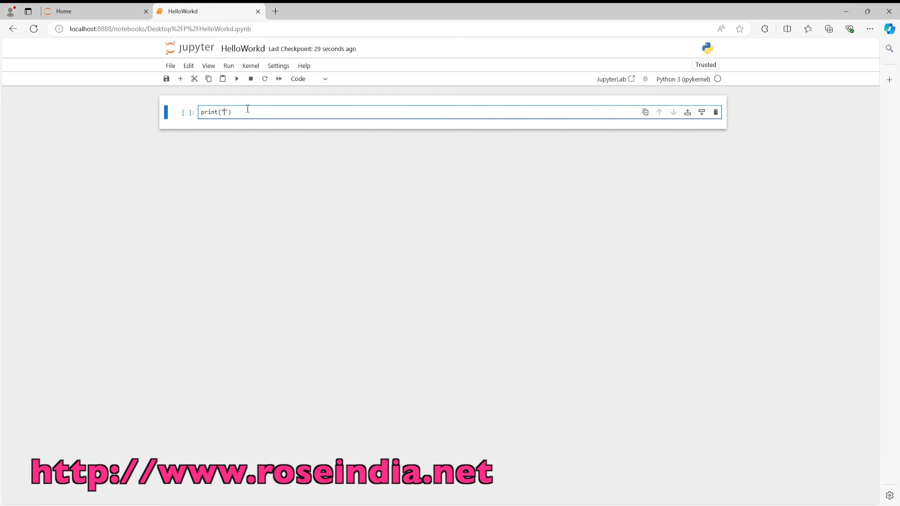
pyautogui.write('Hello Python')
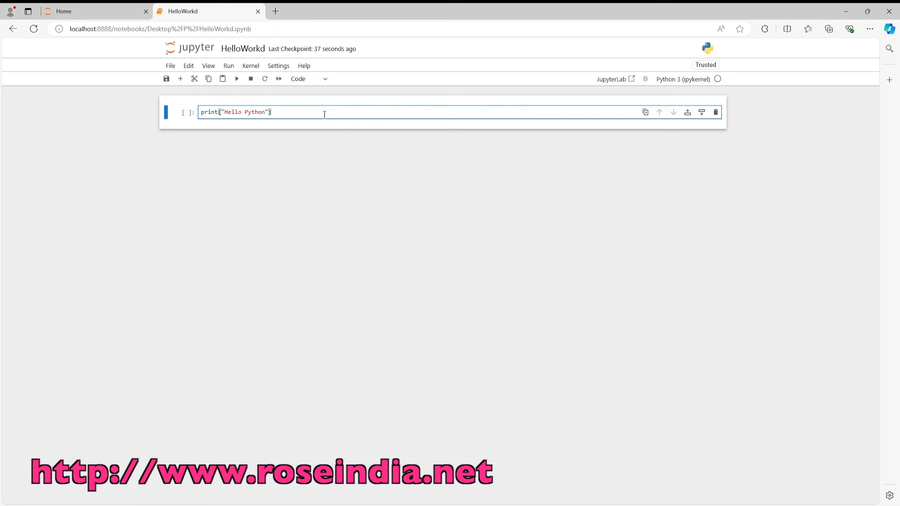
pyautogui.press('shift+Return')
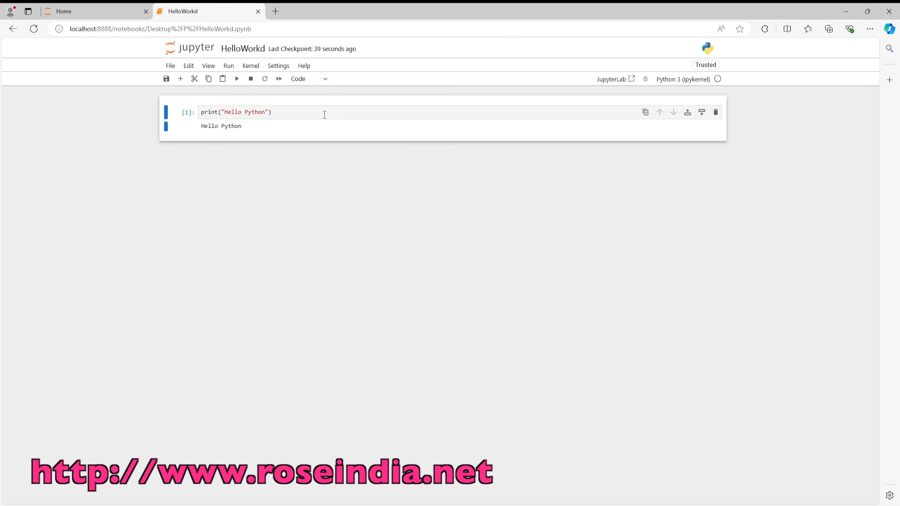
pyautogui.moveTo(236, 79)
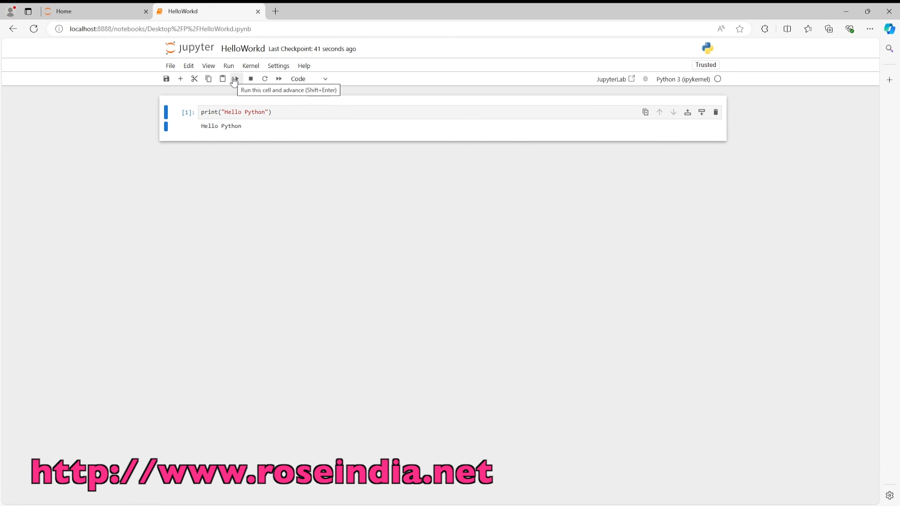
pyautogui.click(236, 79)
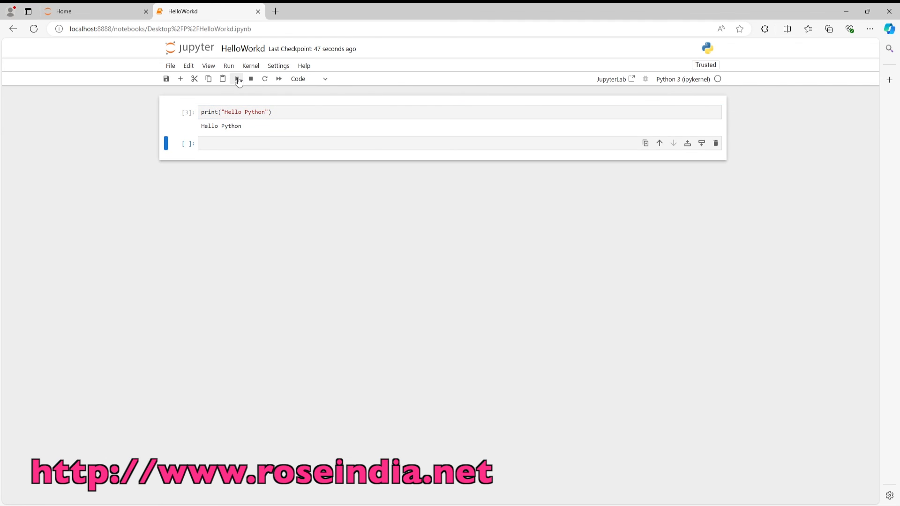
pyautogui.moveTo(395, 95)
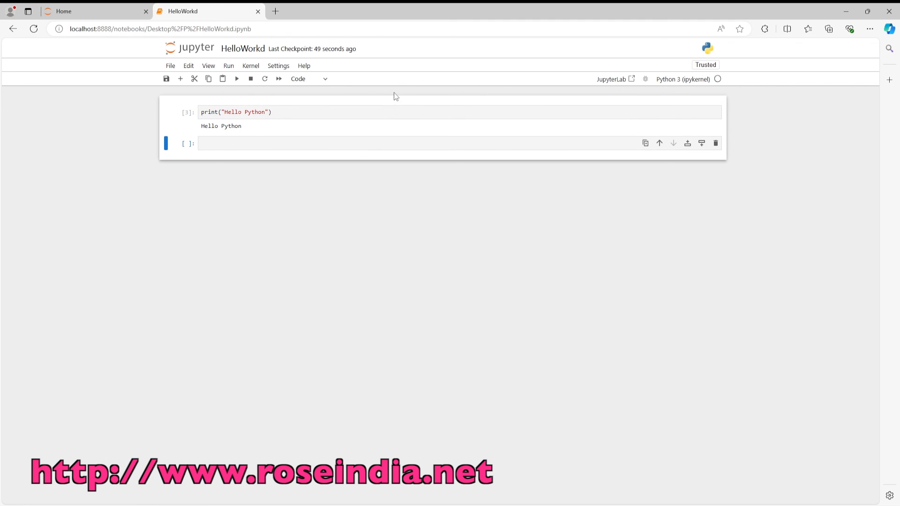
pyautogui.moveTo(486, 253)
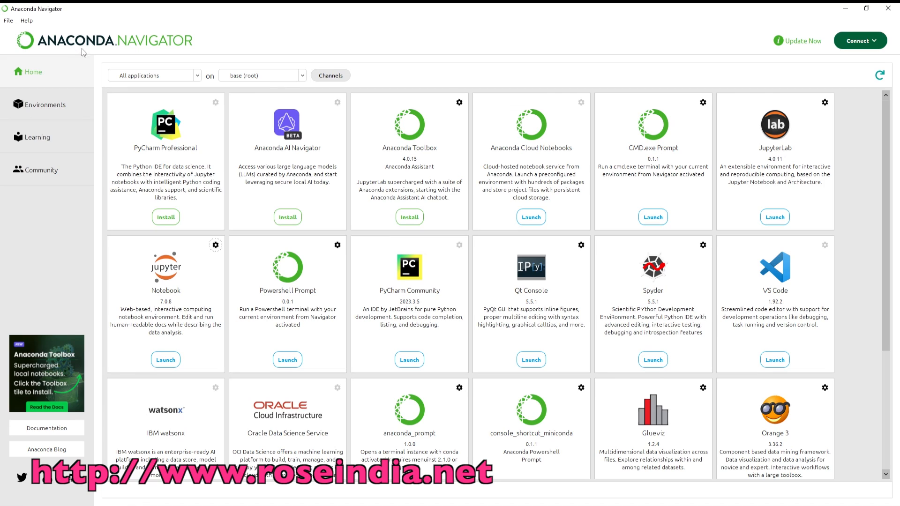
pyautogui.moveTo(306, 200)
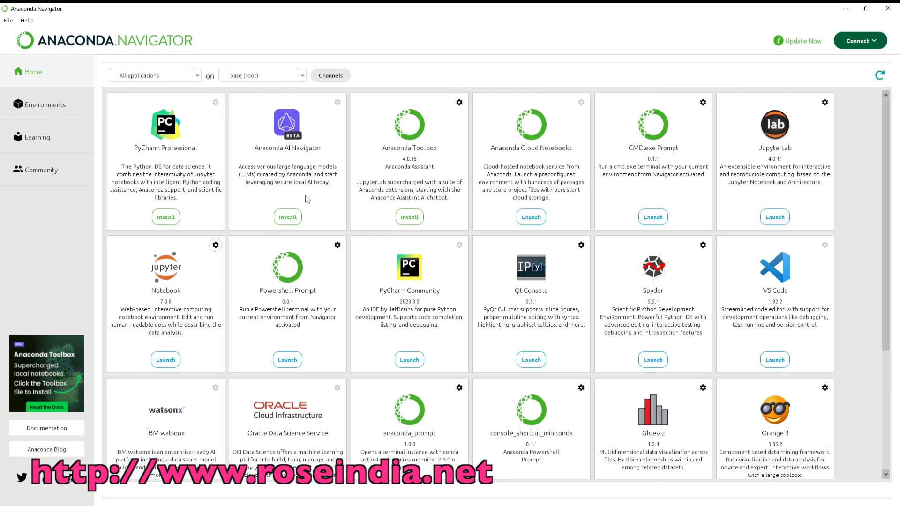
pyautogui.scroll(-3)
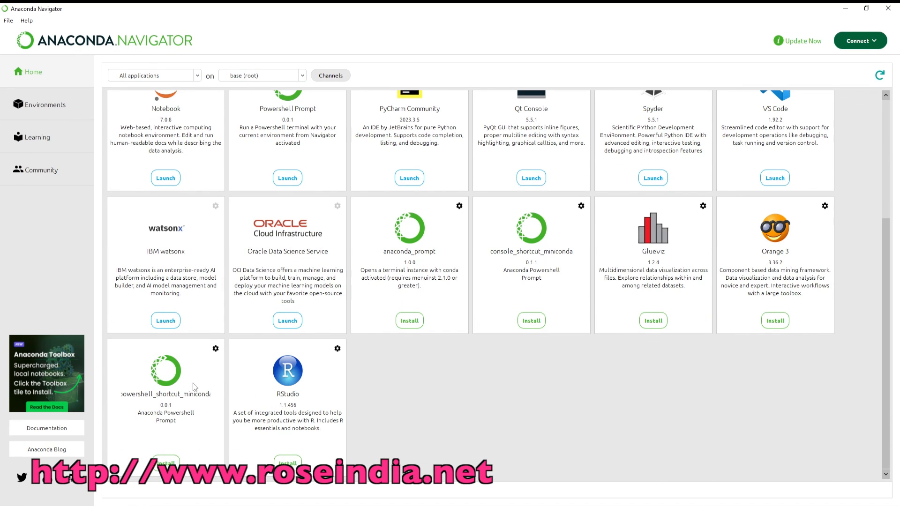
pyautogui.moveTo(877, 326)
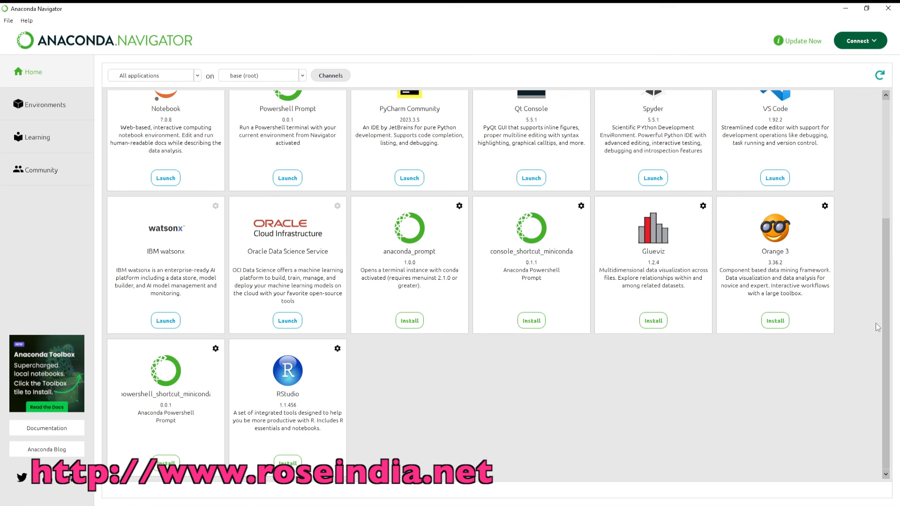
pyautogui.scroll(3)
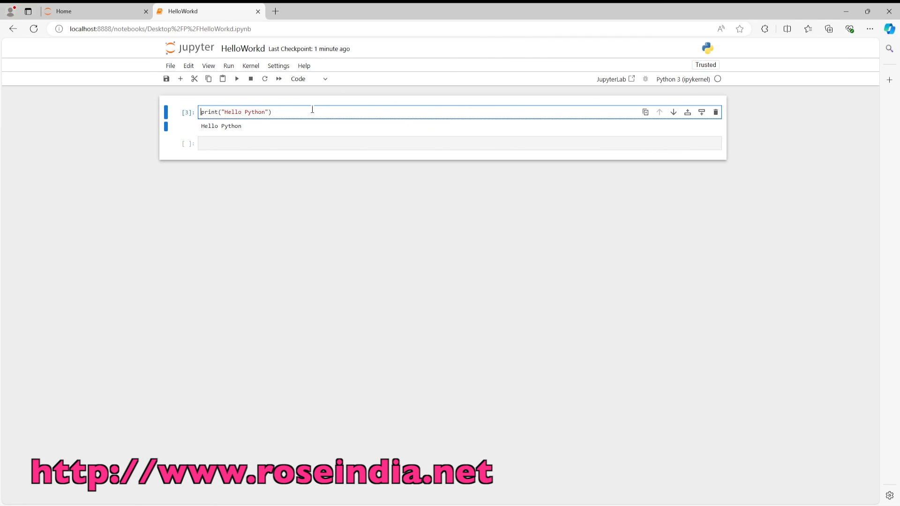
pyautogui.click(401, 143)
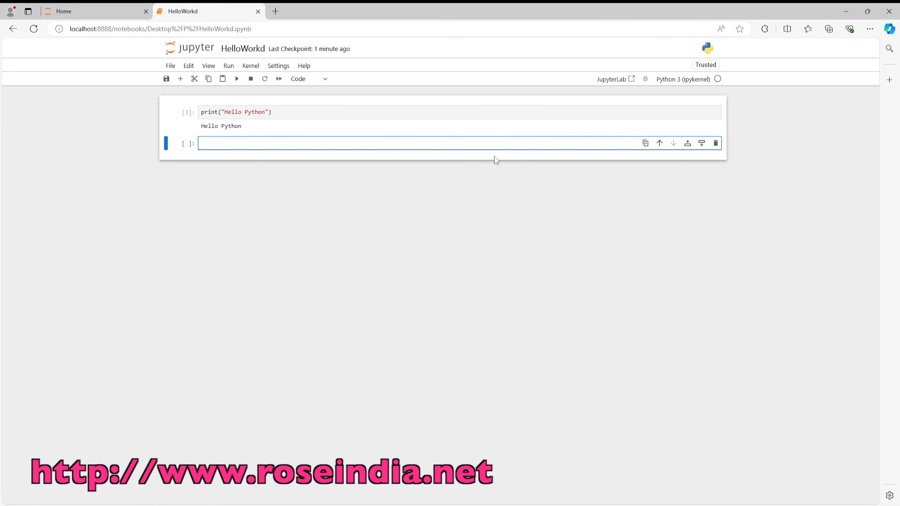